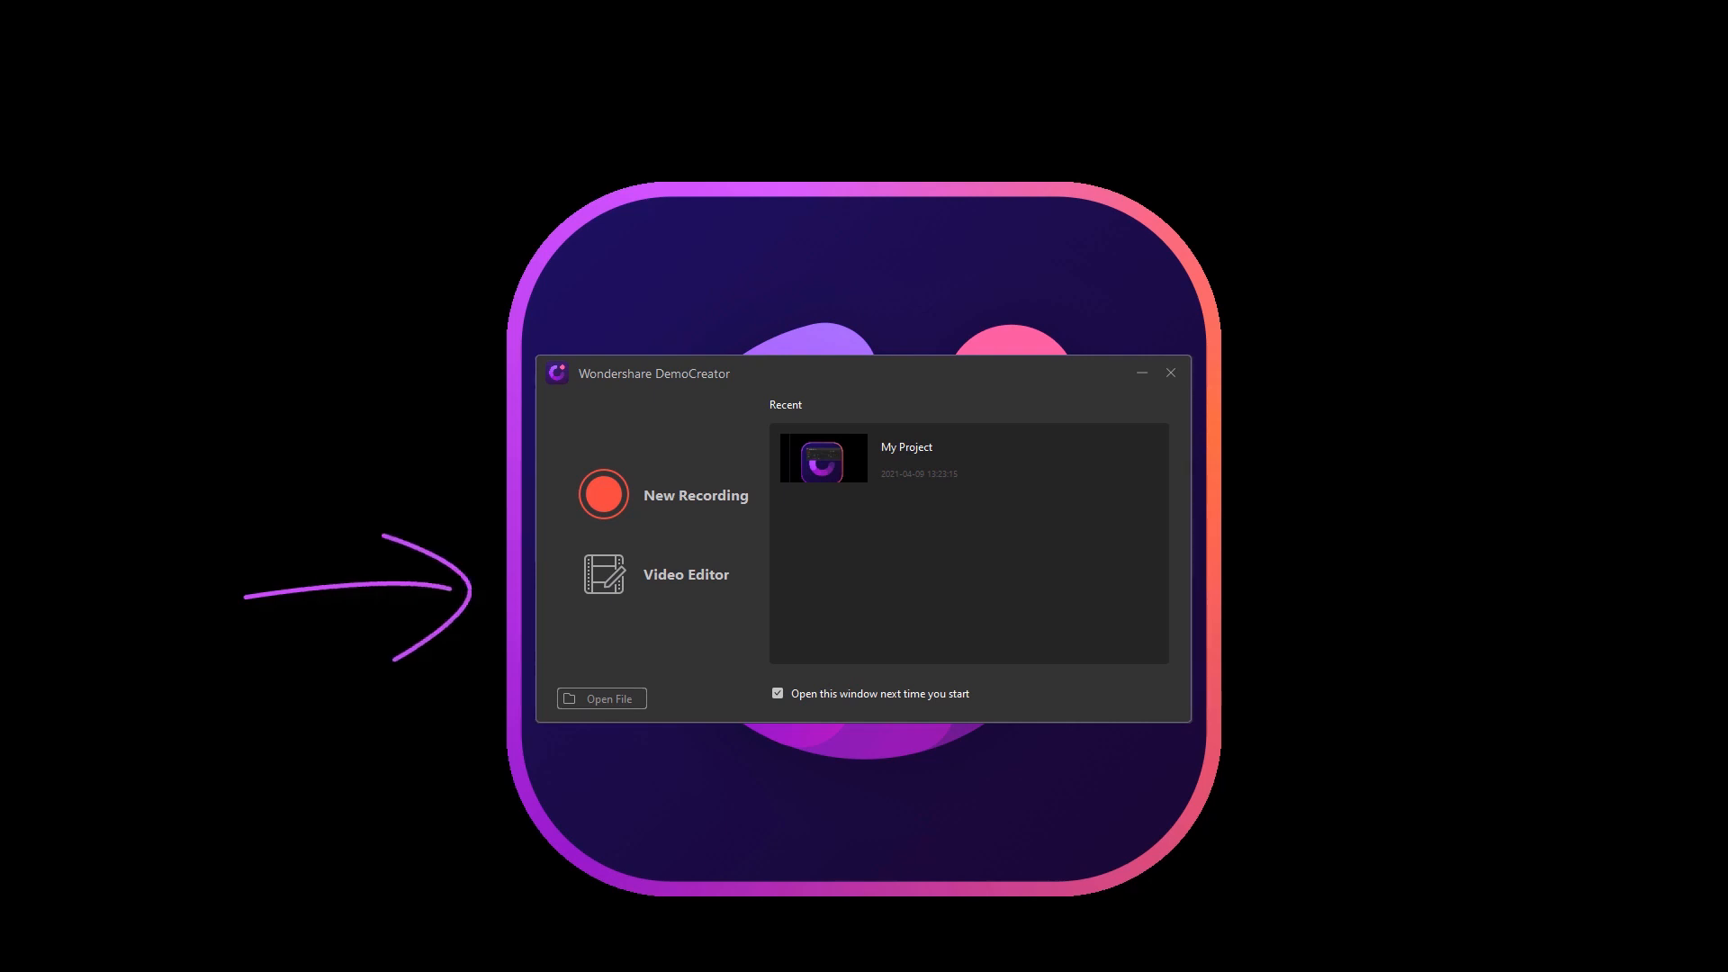
Step: Start a Video Editor project, import every Vacation Slideshow file, and zoom the timeline to fit
{"action": "left_click", "coordinate": [684, 575]}
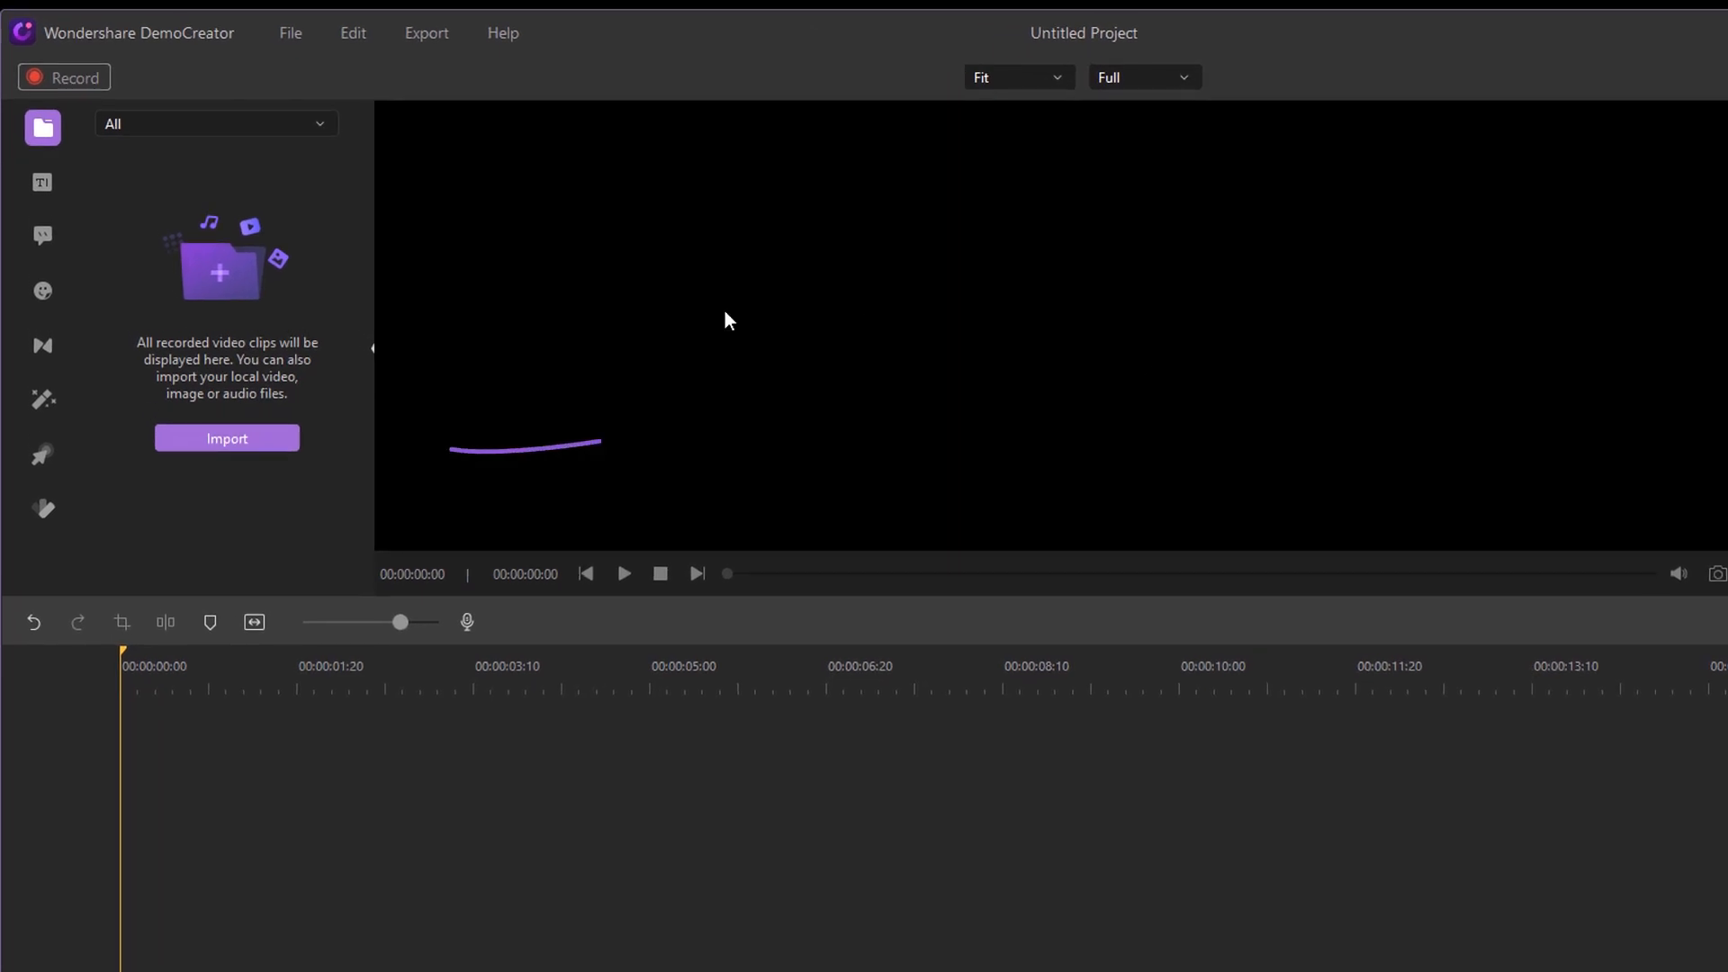
{"action": "left_click", "coordinate": [225, 438]}
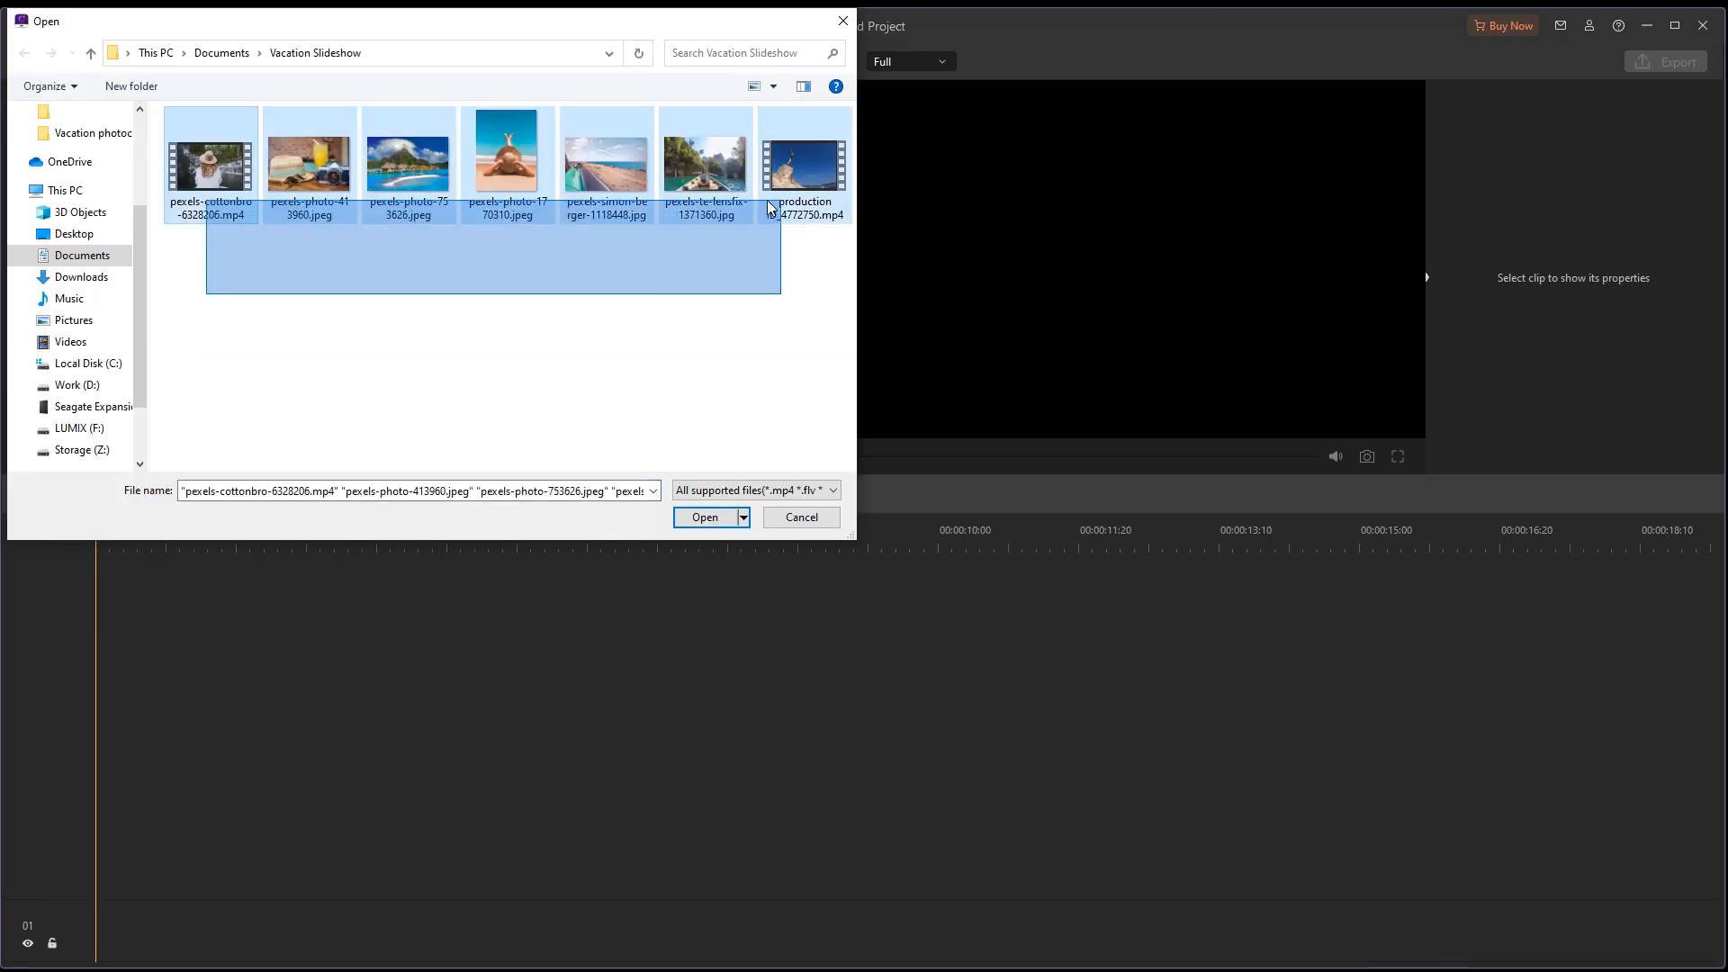
{"action": "left_click", "coordinate": [705, 517]}
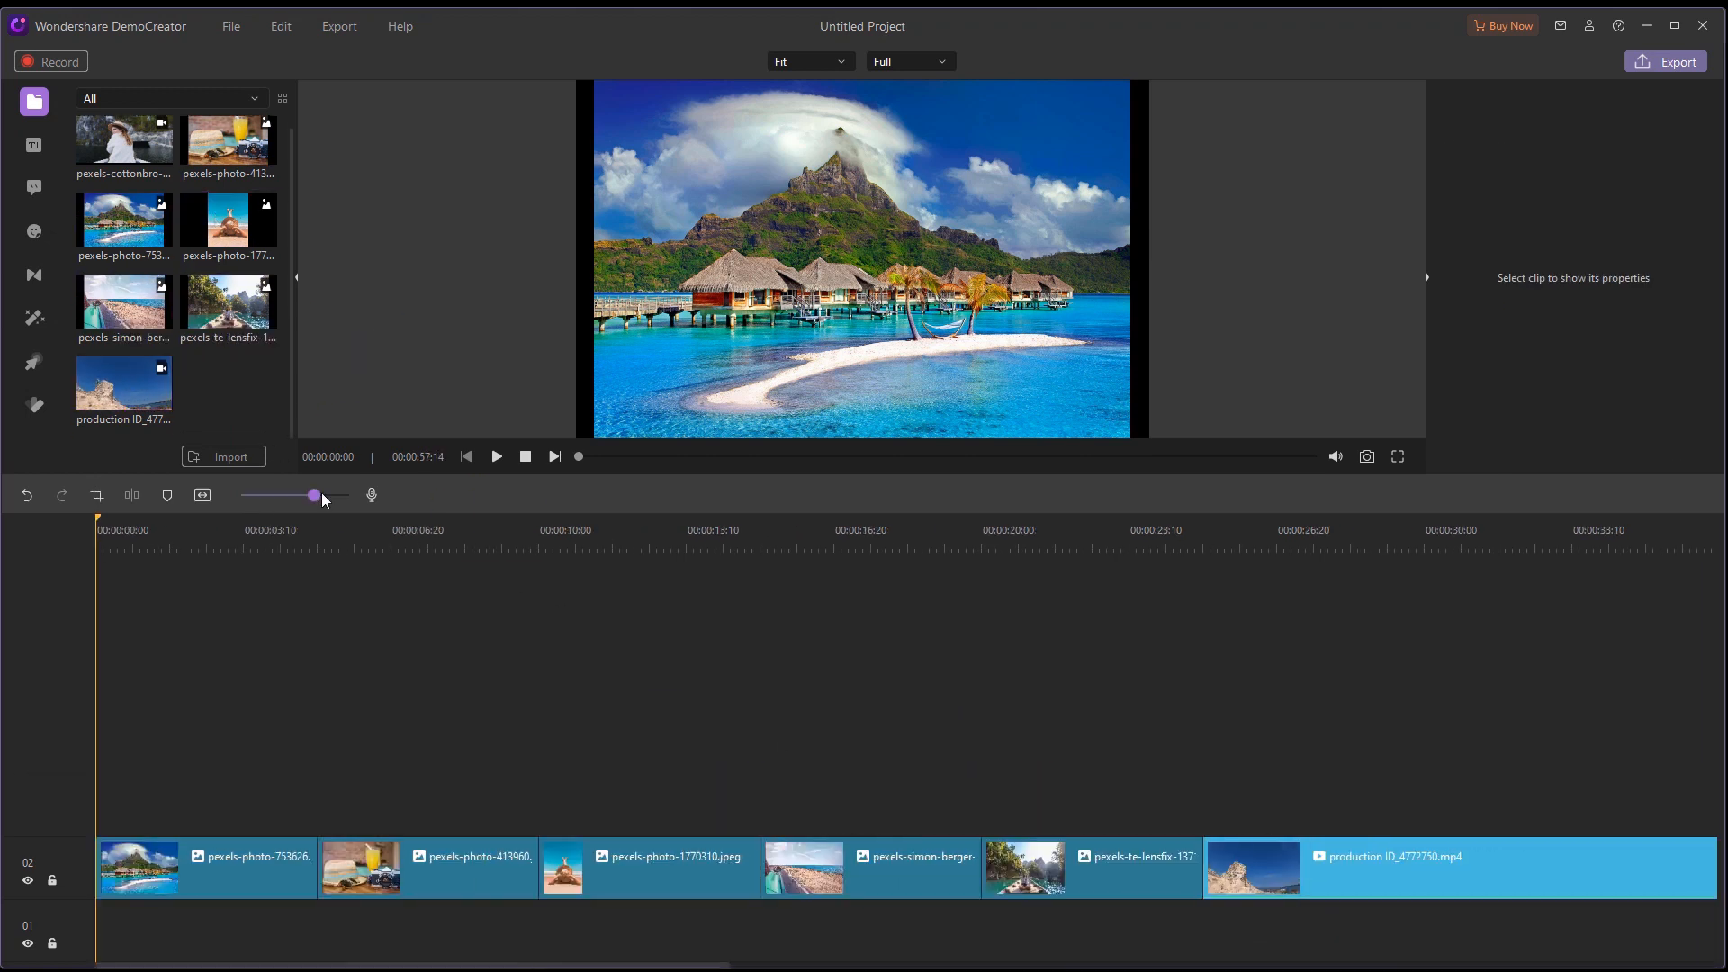
{"action": "left_click_drag", "start_coordinate": [313, 495], "coordinate": [305, 495]}
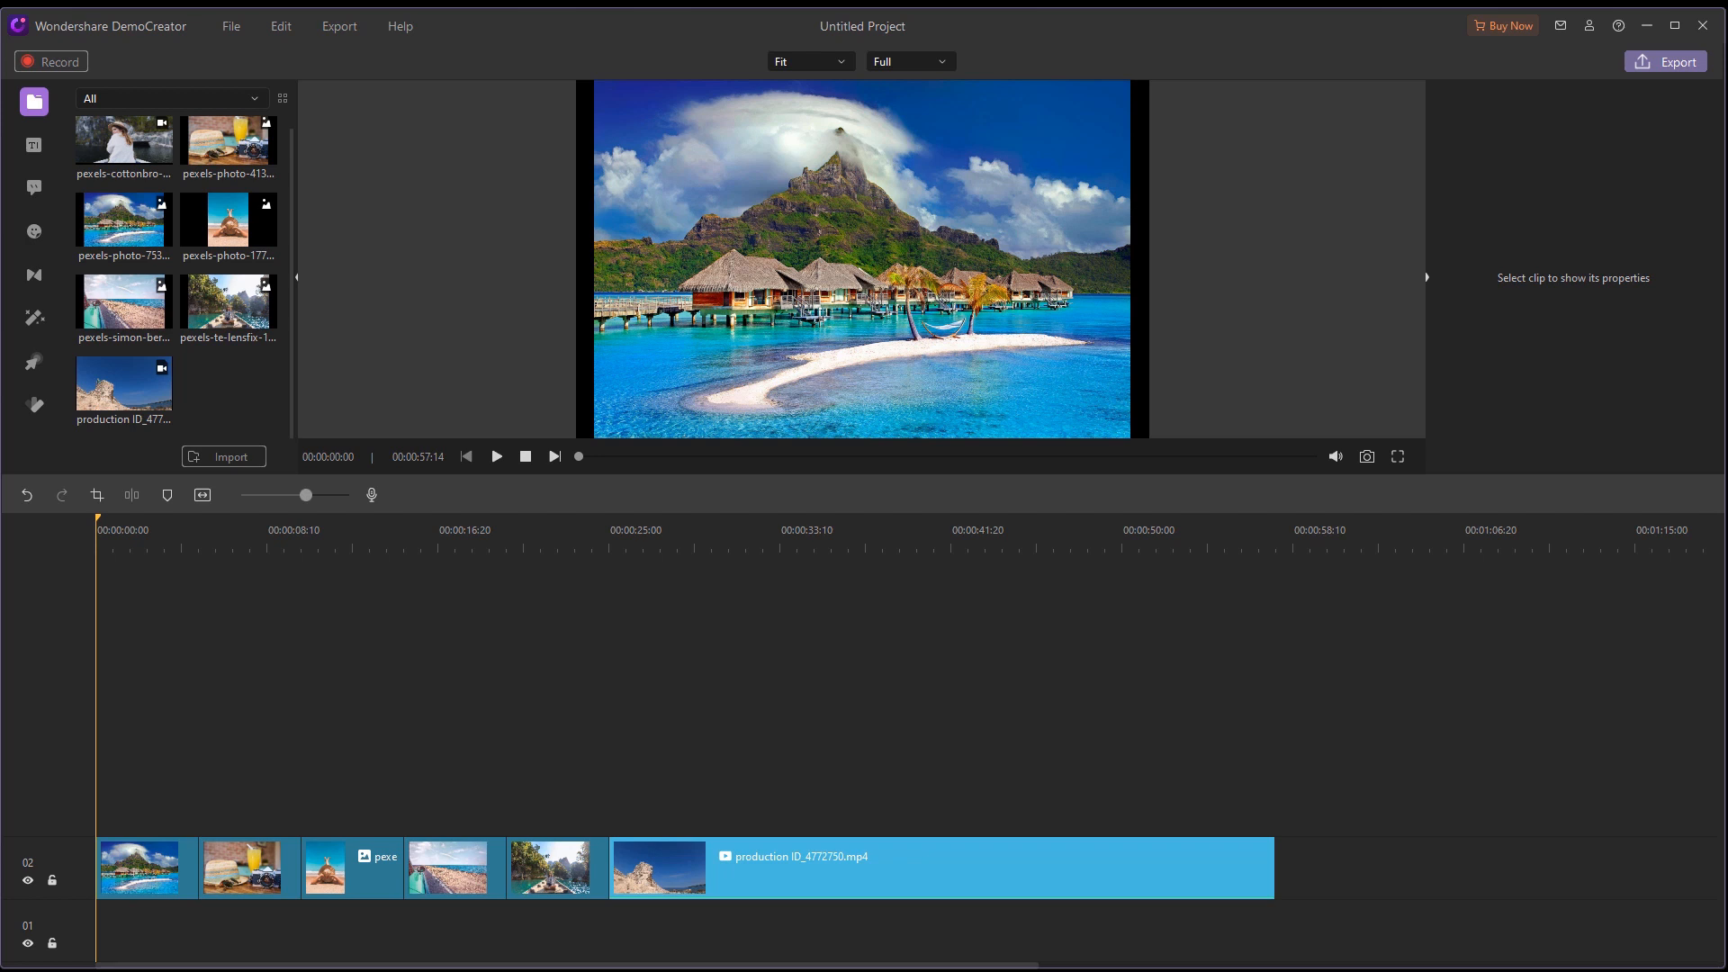
Step: Put the Opener 2 title on a new track at 00:00, with photos starting at 00:00:05:00
{"action": "left_click", "coordinate": [34, 144]}
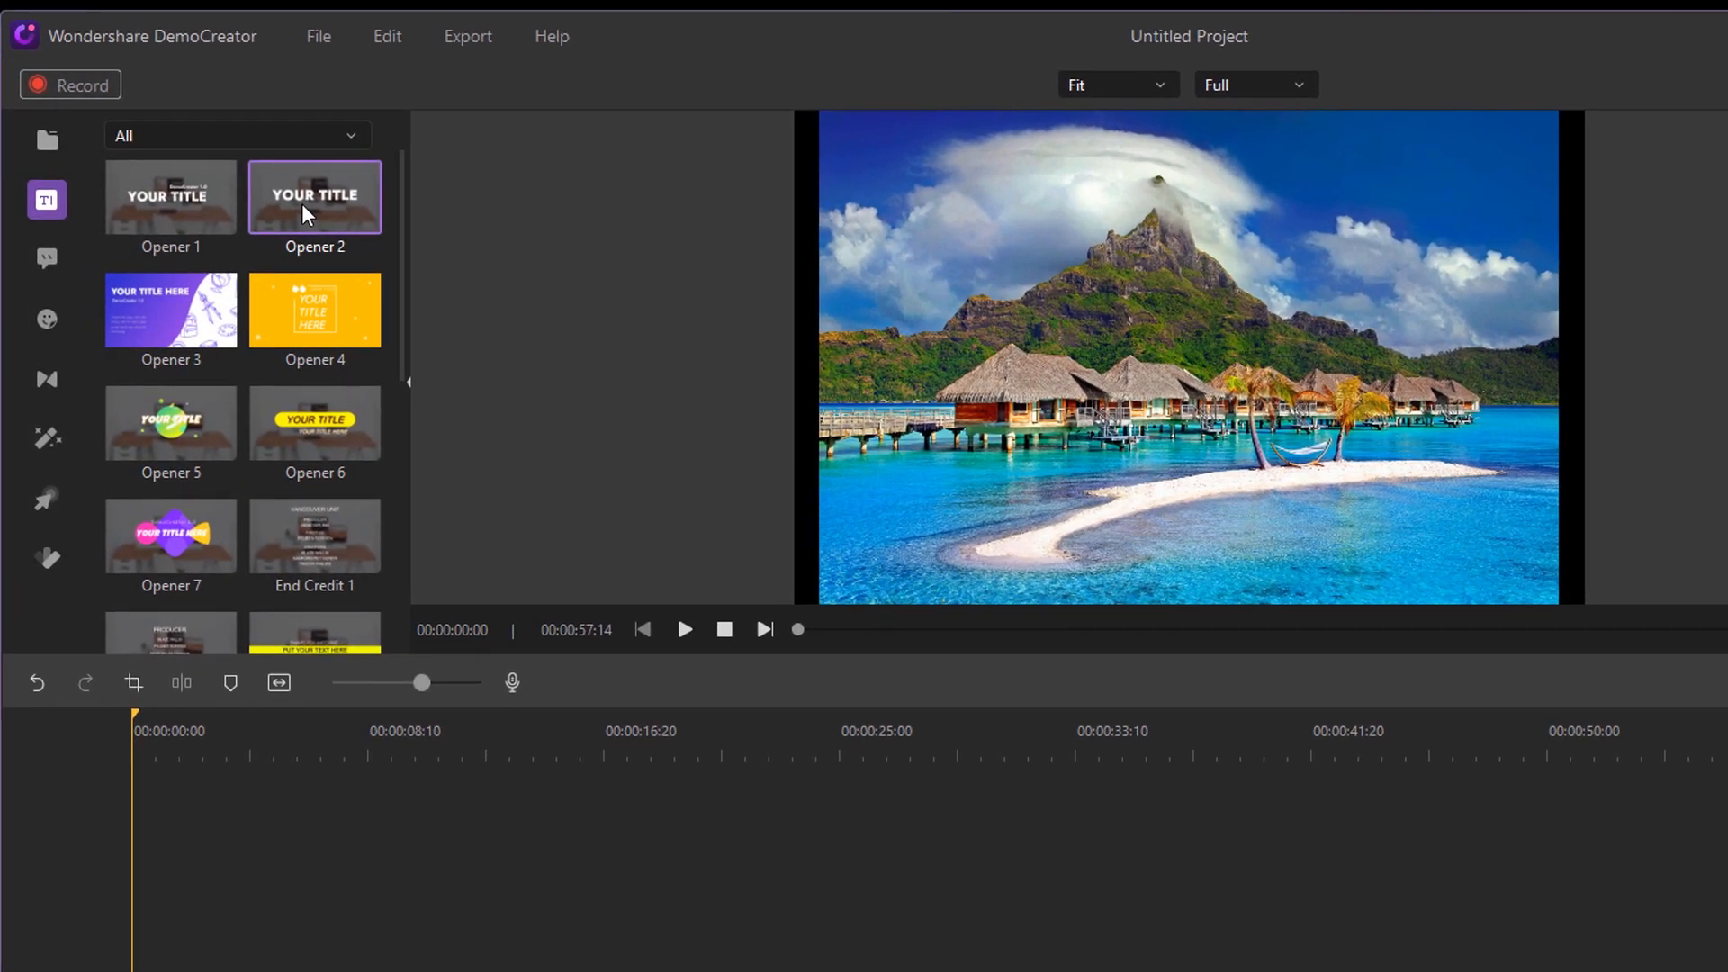
{"action": "left_click", "coordinate": [45, 200]}
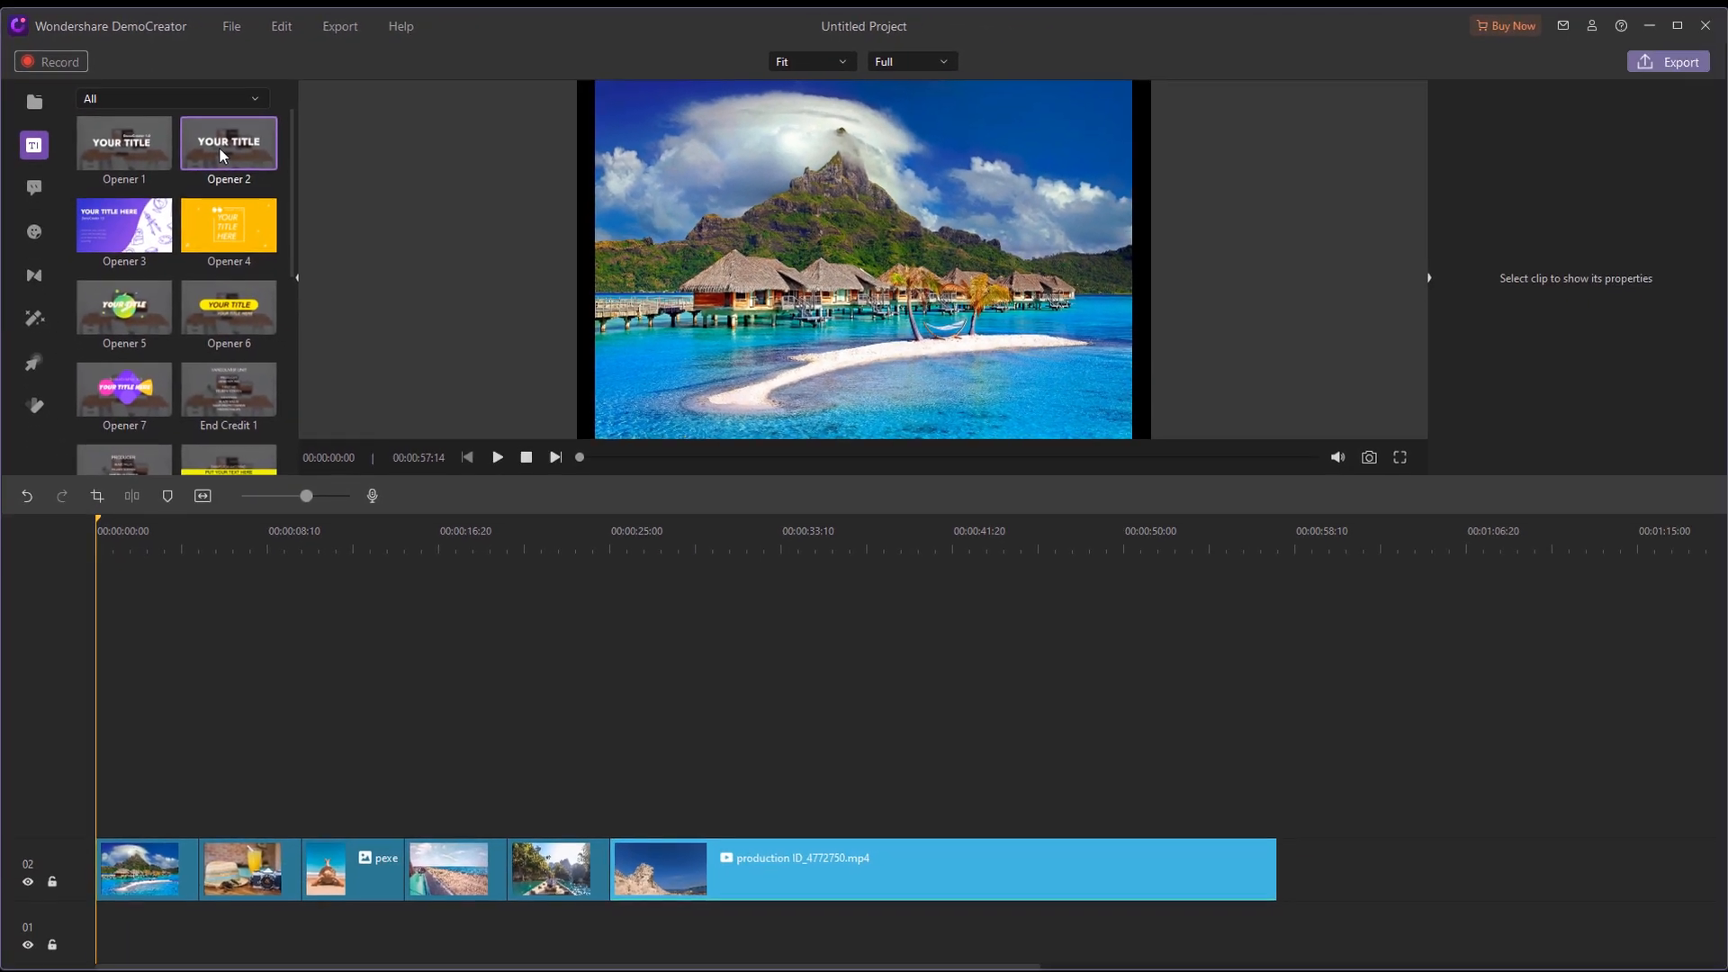
{"action": "left_click_drag", "start_coordinate": [228, 142], "coordinate": [149, 805]}
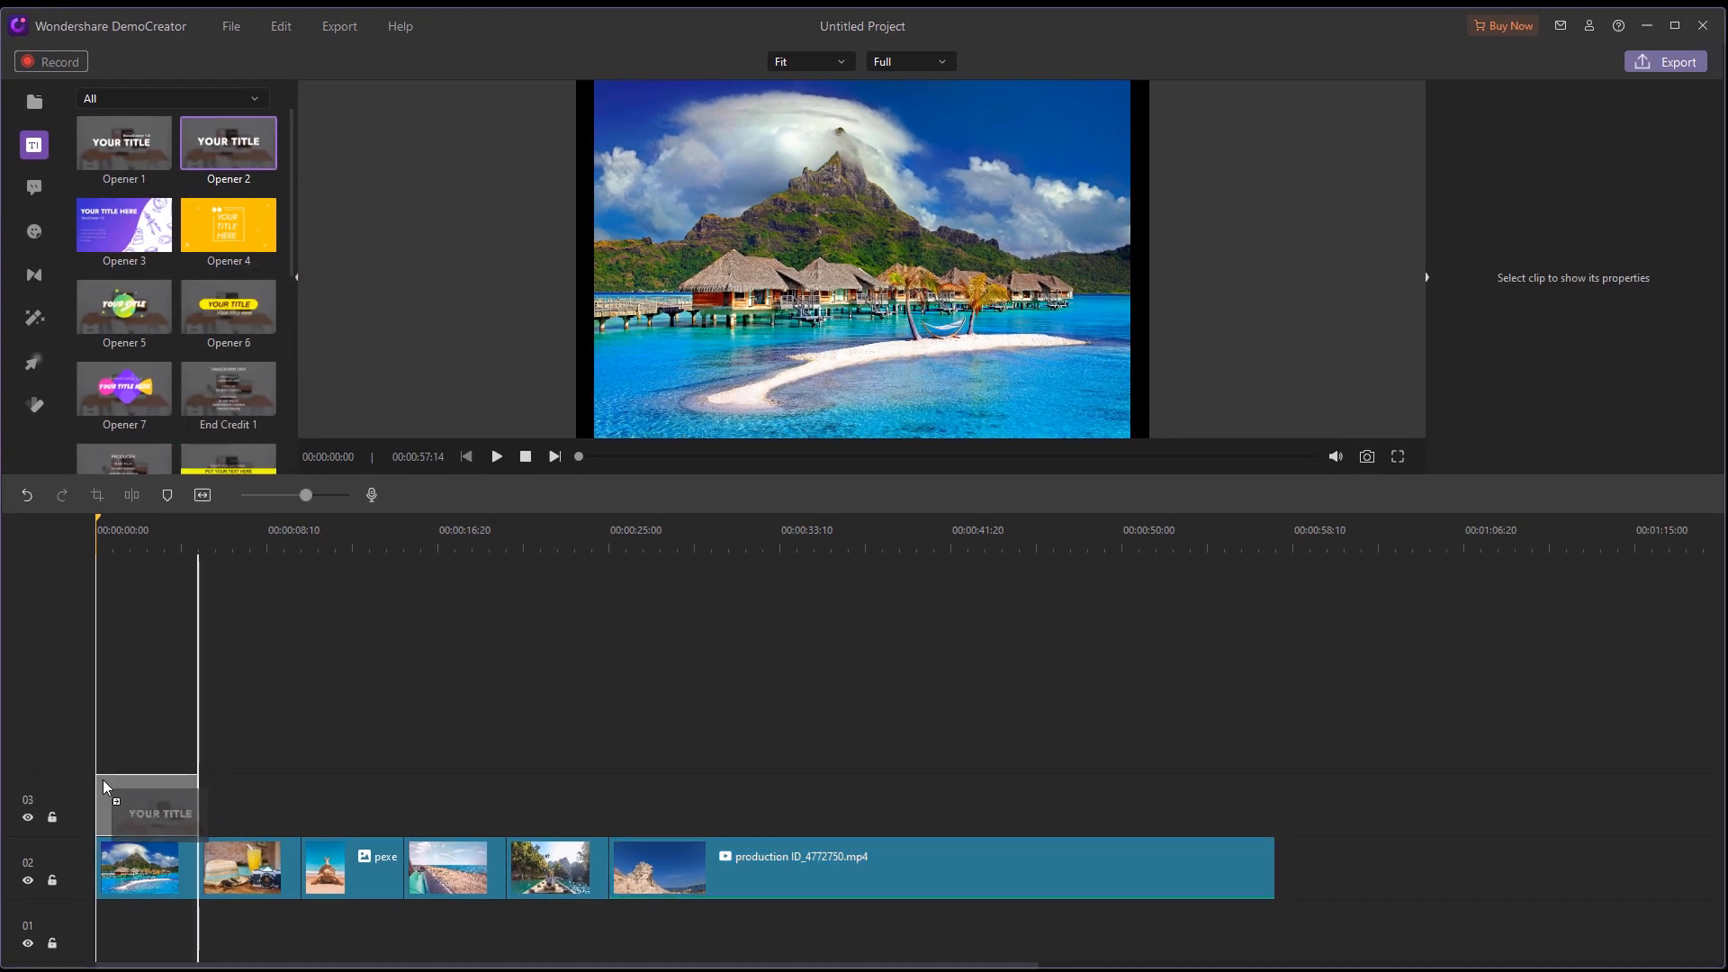
{"action": "left_click", "coordinate": [145, 803]}
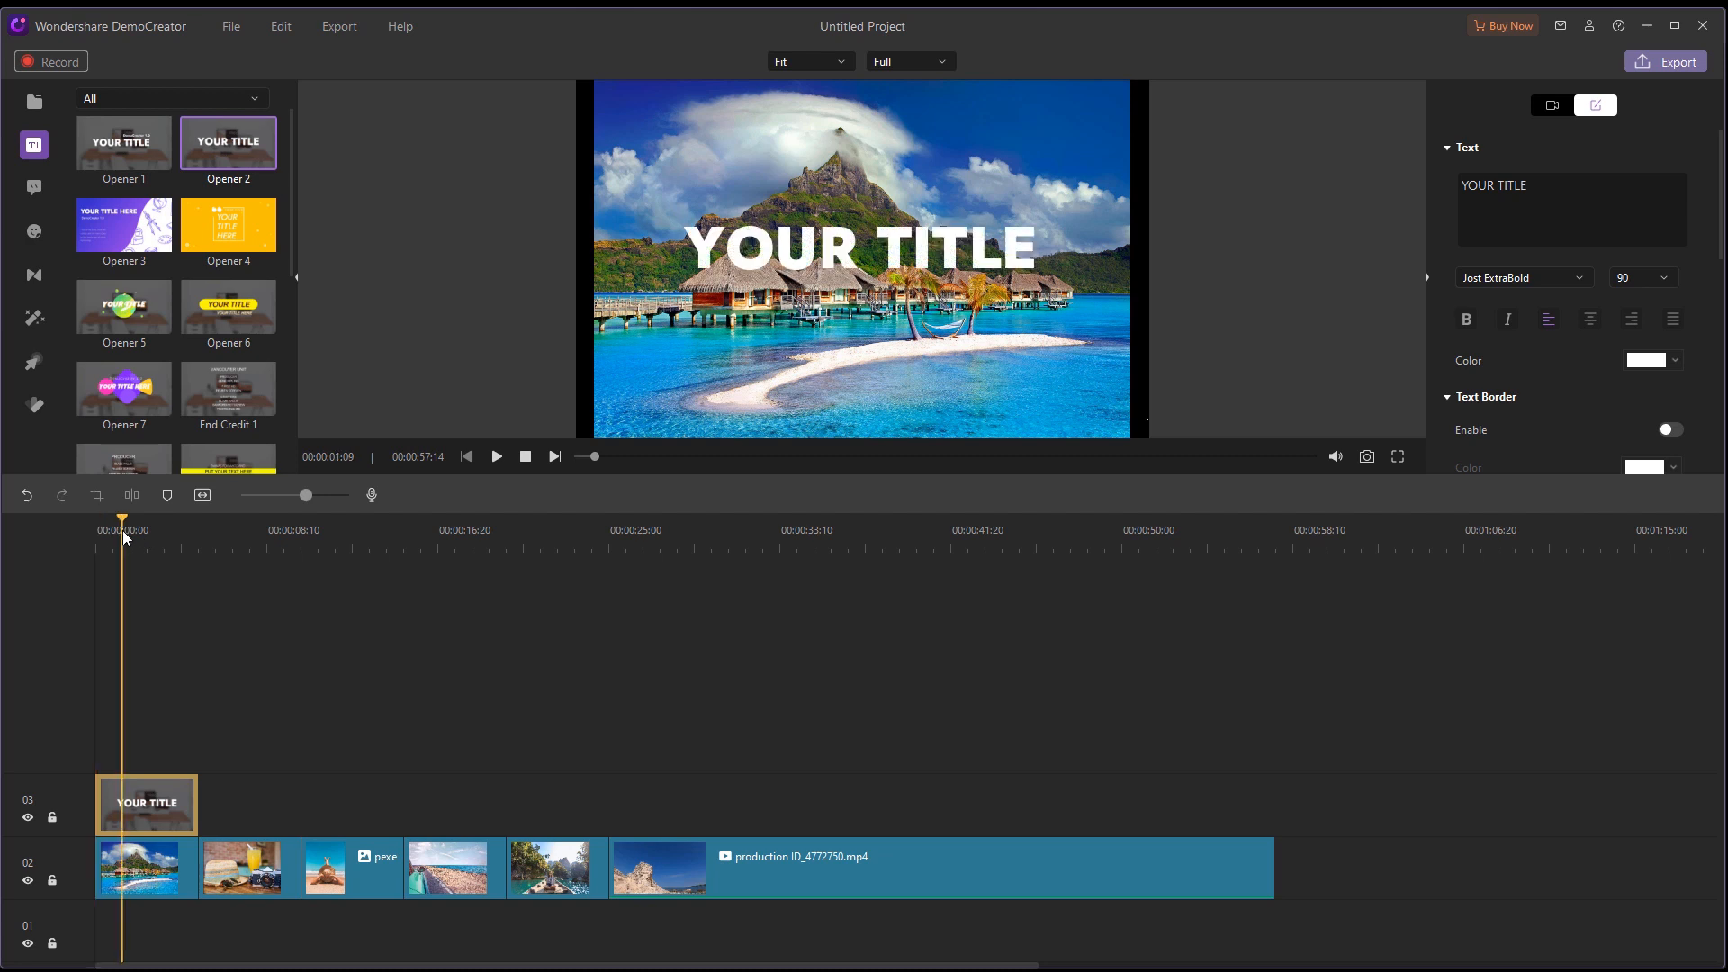
{"action": "left_click", "coordinate": [353, 869]}
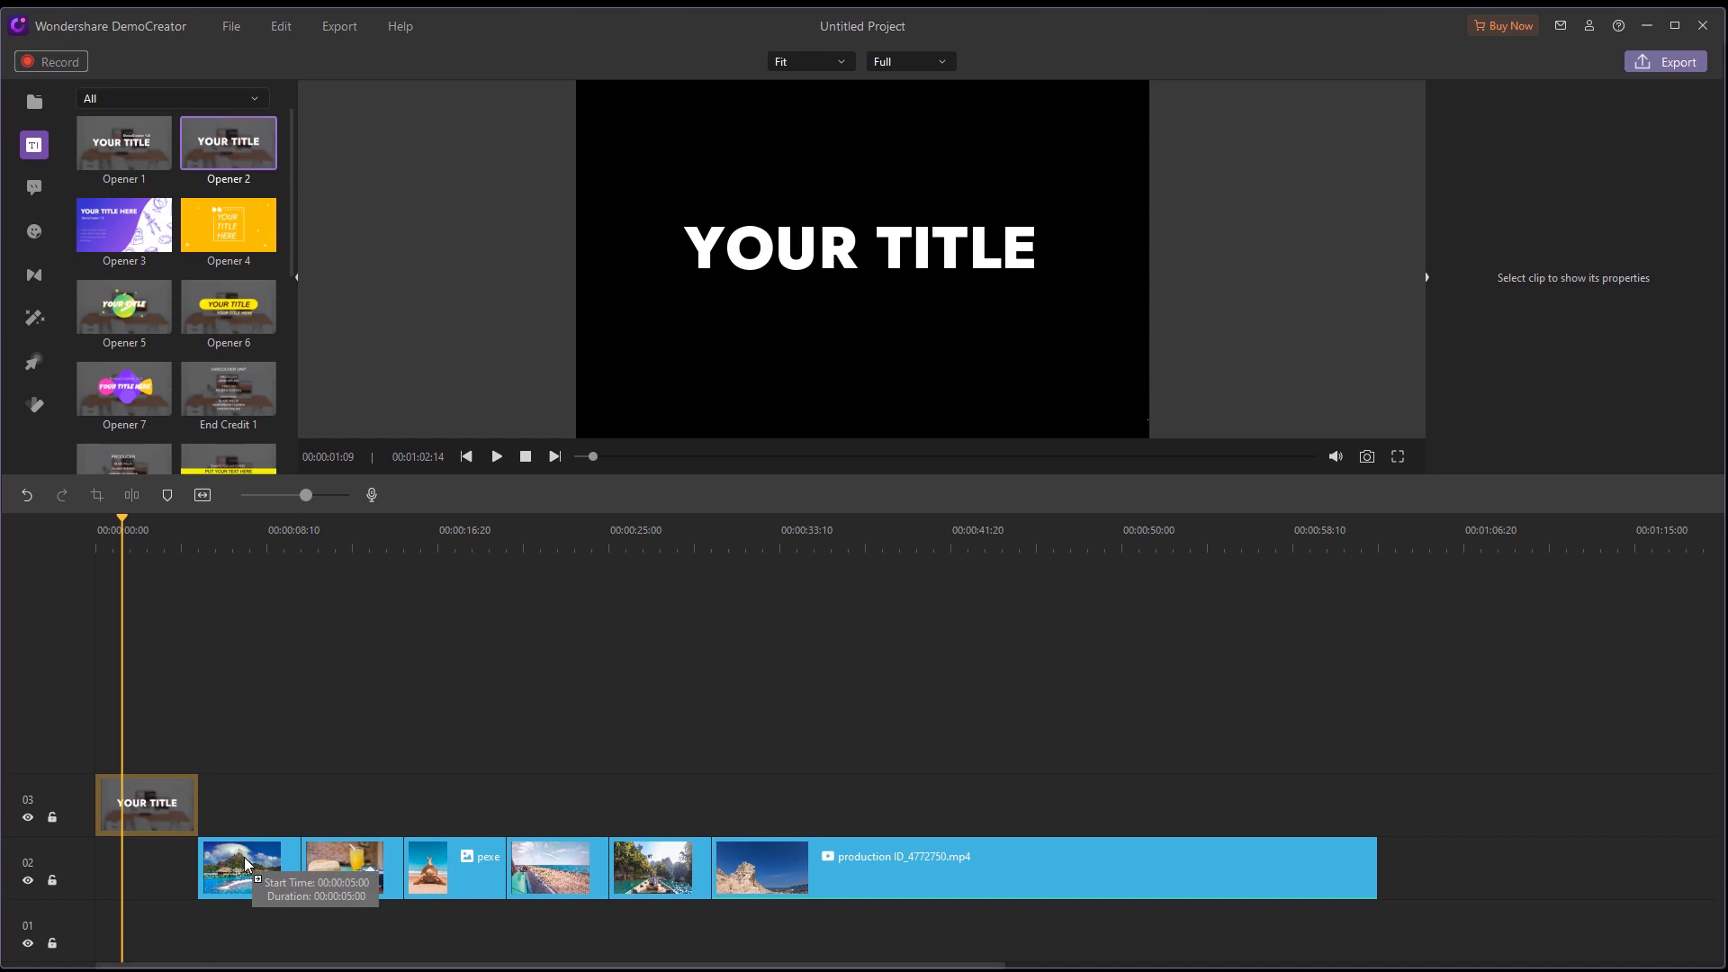
Step: Change the opener title text to 'VACAY 2021', keeping the lettering white
{"action": "left_click", "coordinate": [146, 805]}
{"action": "type", "text": "VACAY"}
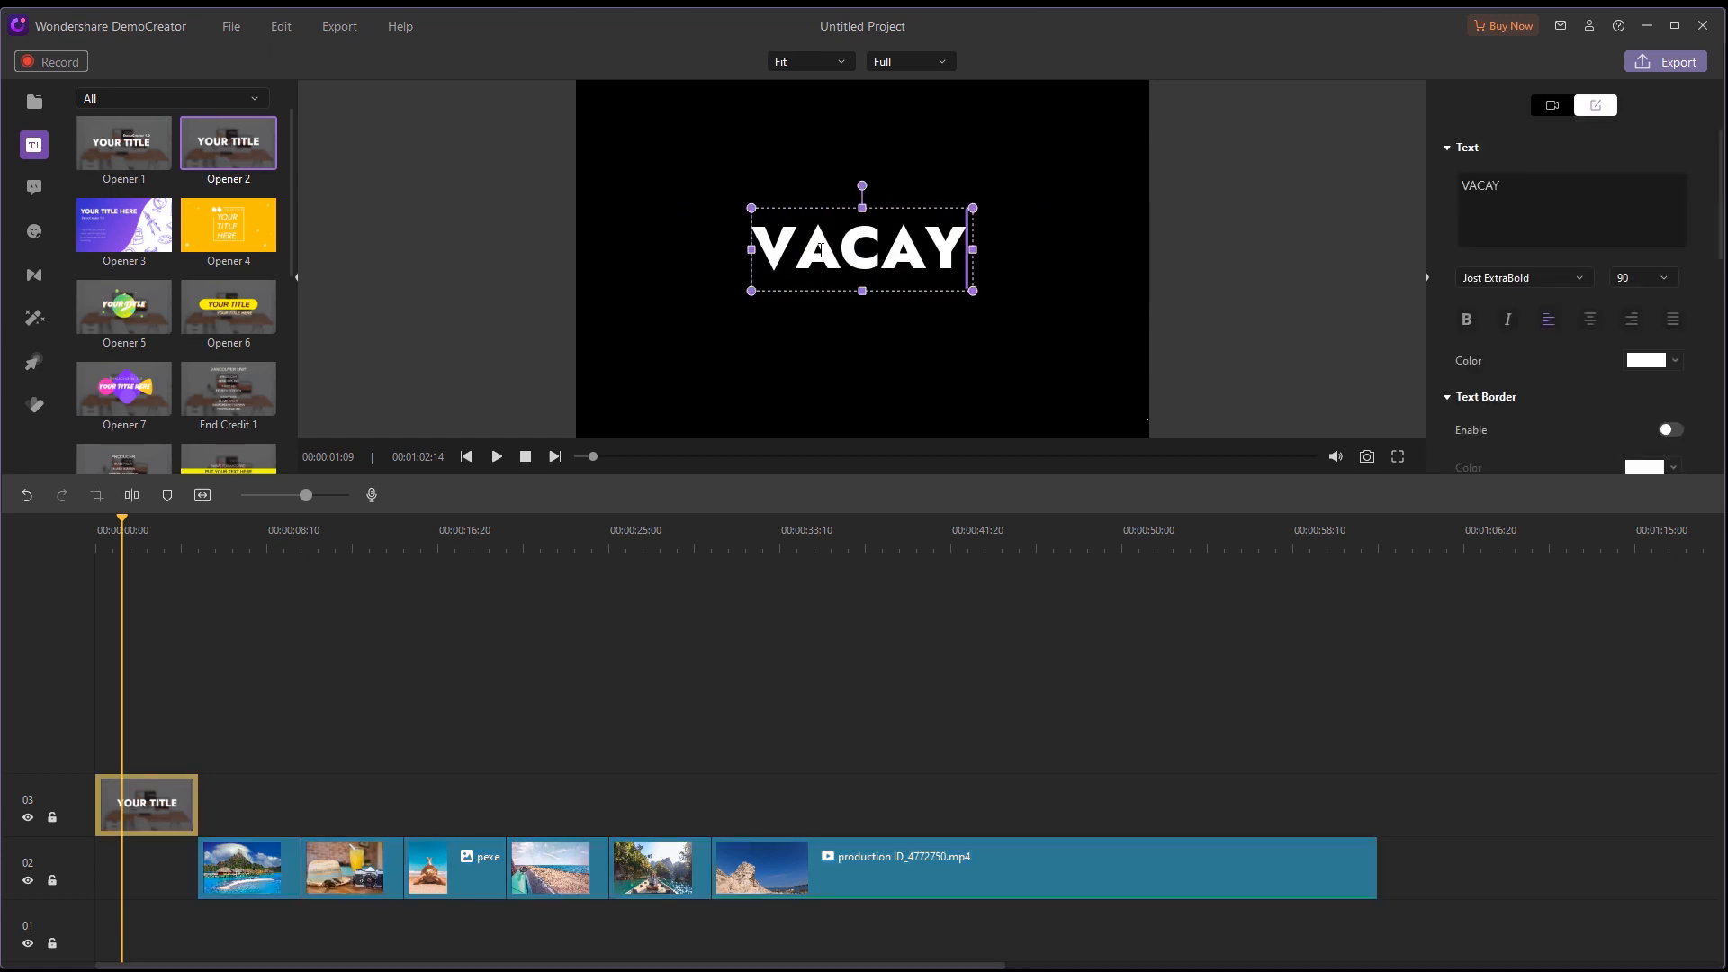
{"action": "type", "text": "2021"}
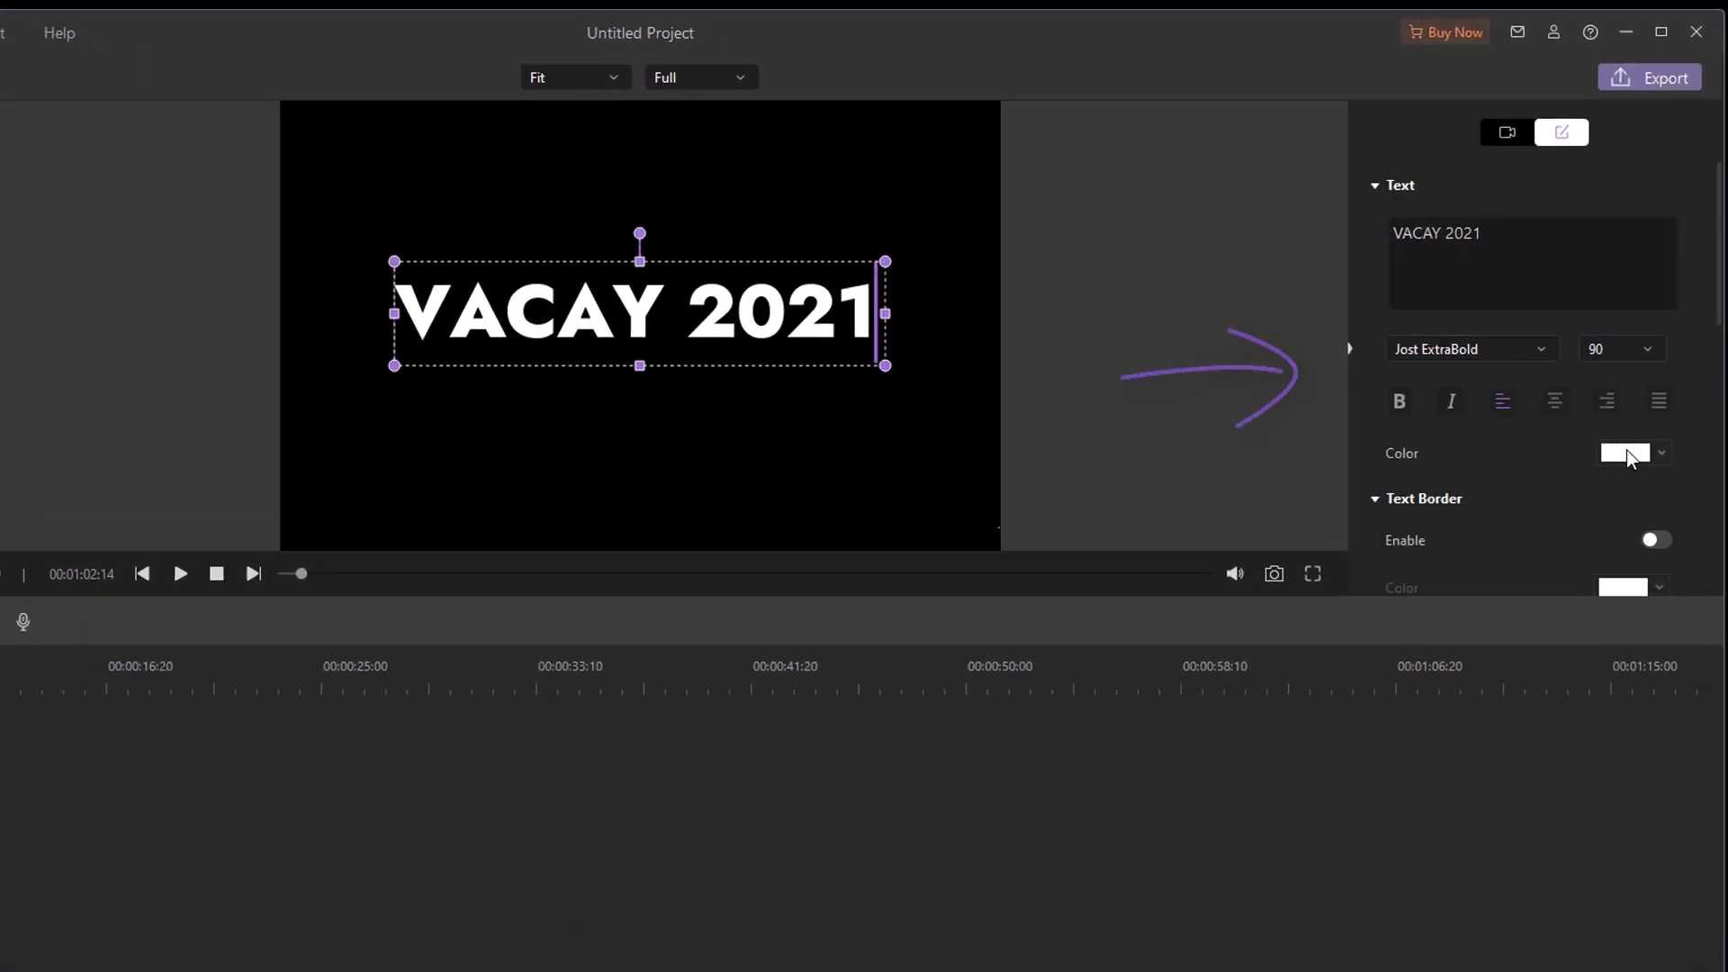
{"action": "left_click", "coordinate": [1624, 453]}
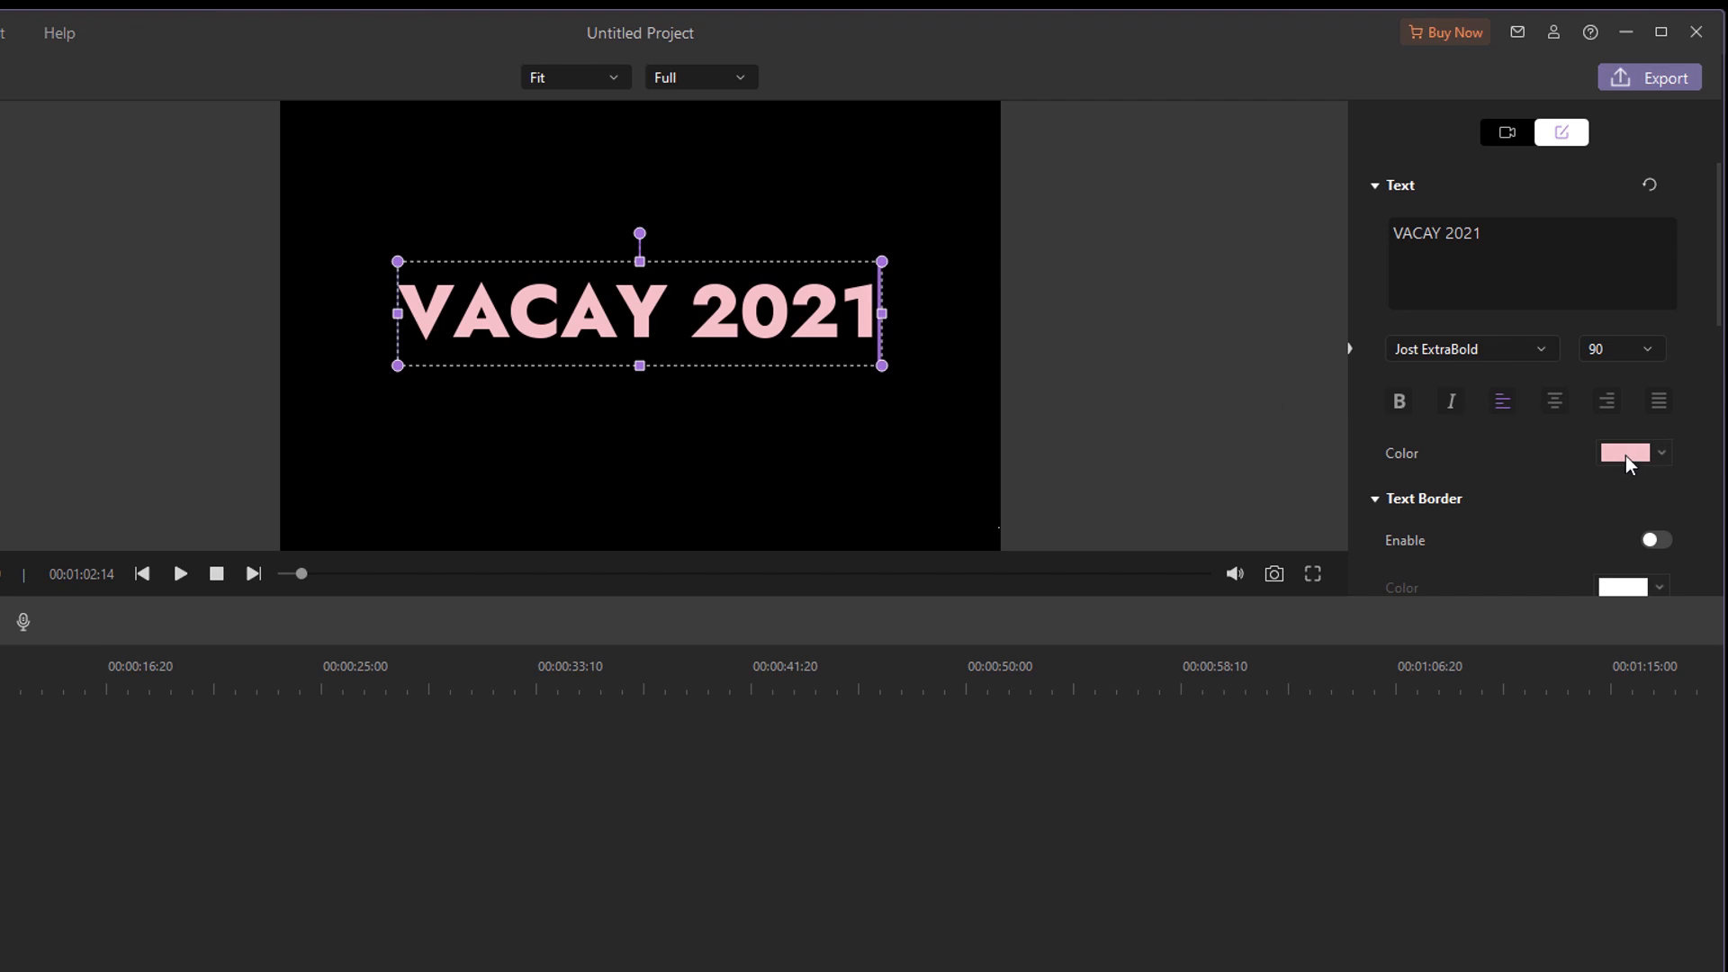
{"action": "left_click", "coordinate": [1625, 453]}
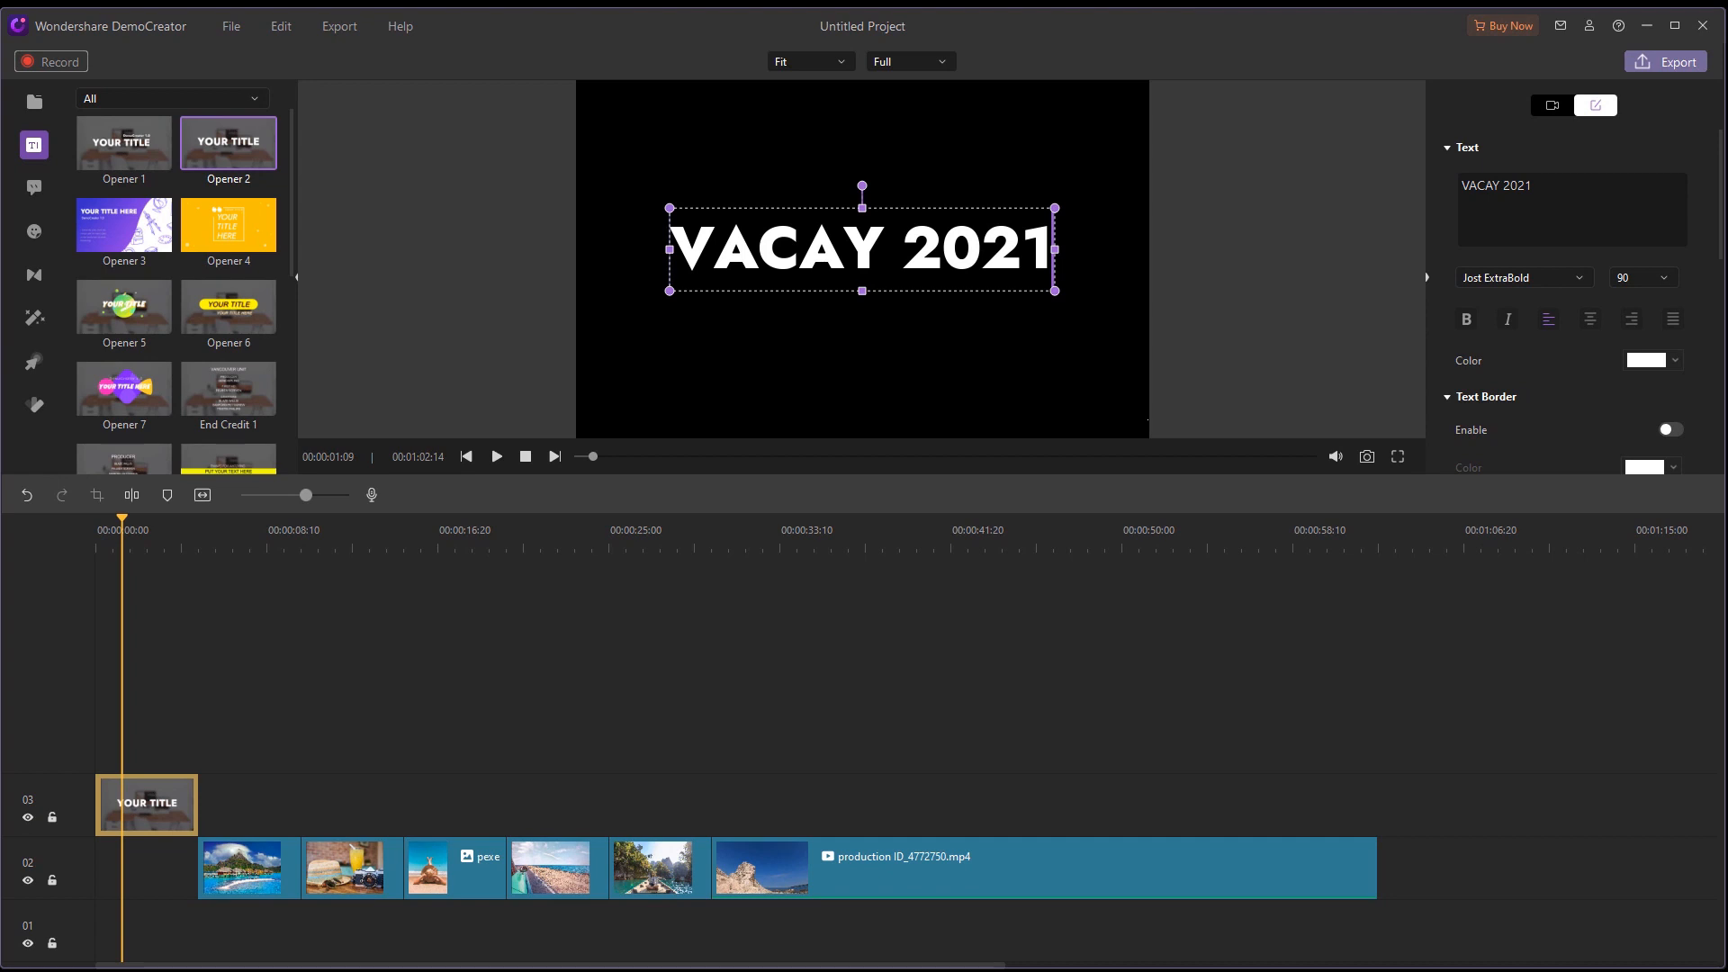
Step: Place End Credit 5 on track 03 over the second photo as the 'So much fun!' caption
{"action": "scroll", "scroll_direction": "down", "scroll_amount": 3}
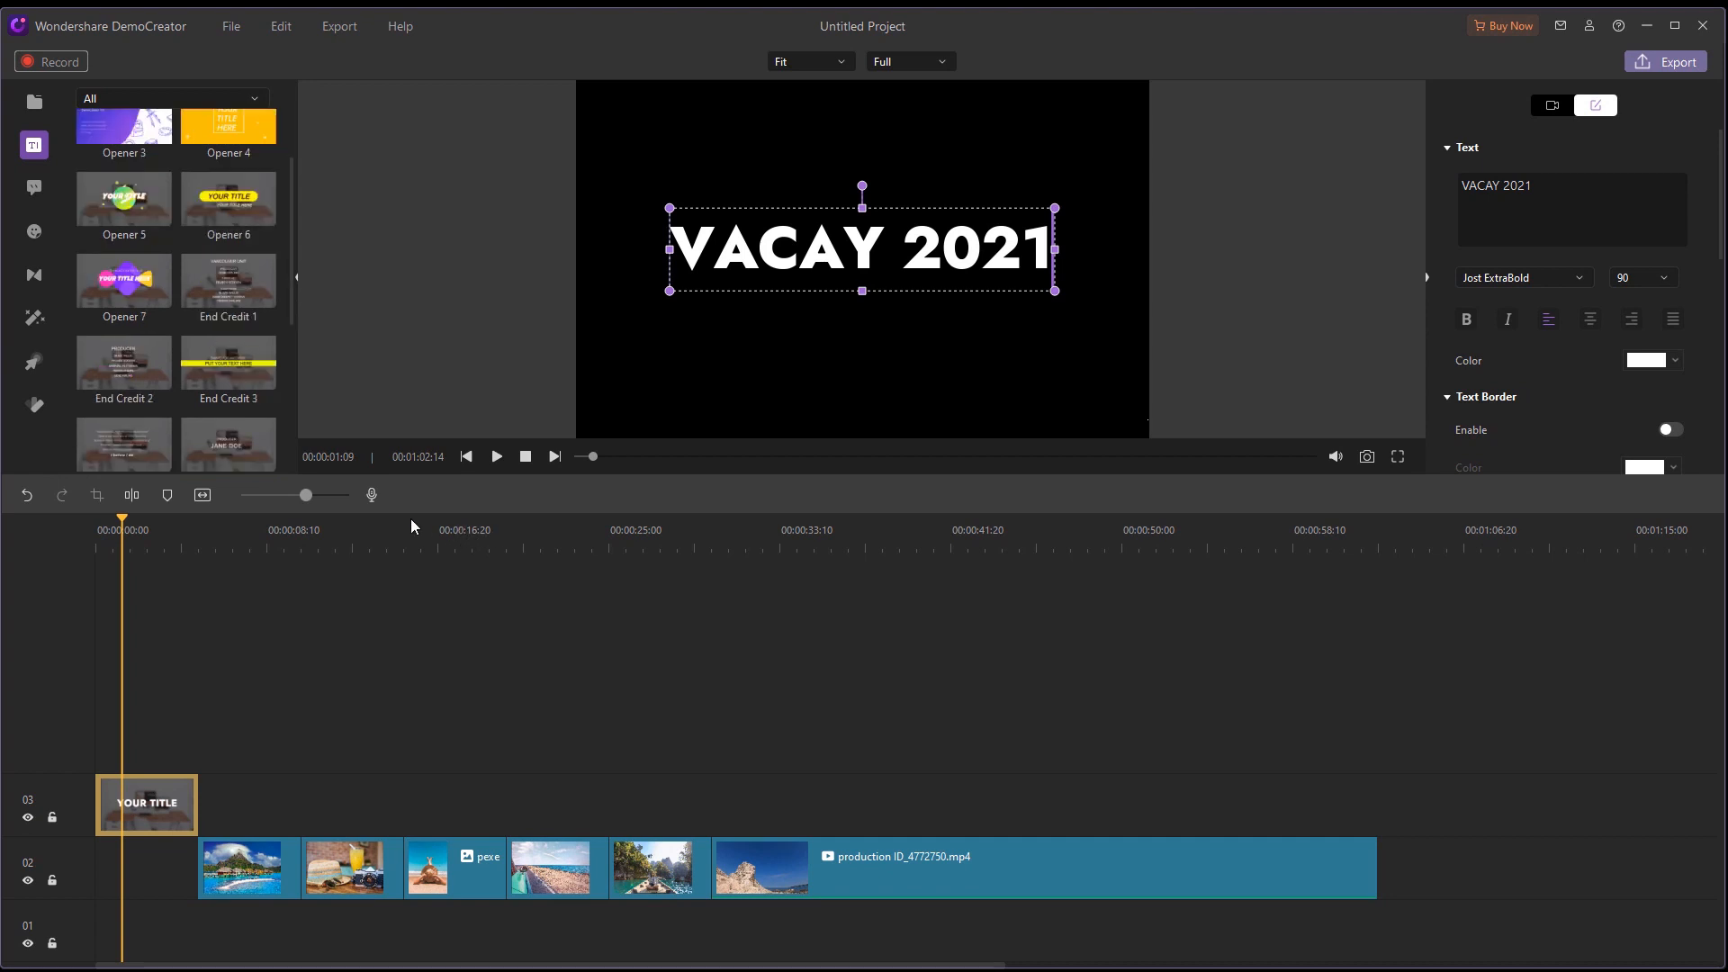
{"action": "left_click", "coordinate": [339, 520]}
{"action": "type", "text": "So much fun!"}
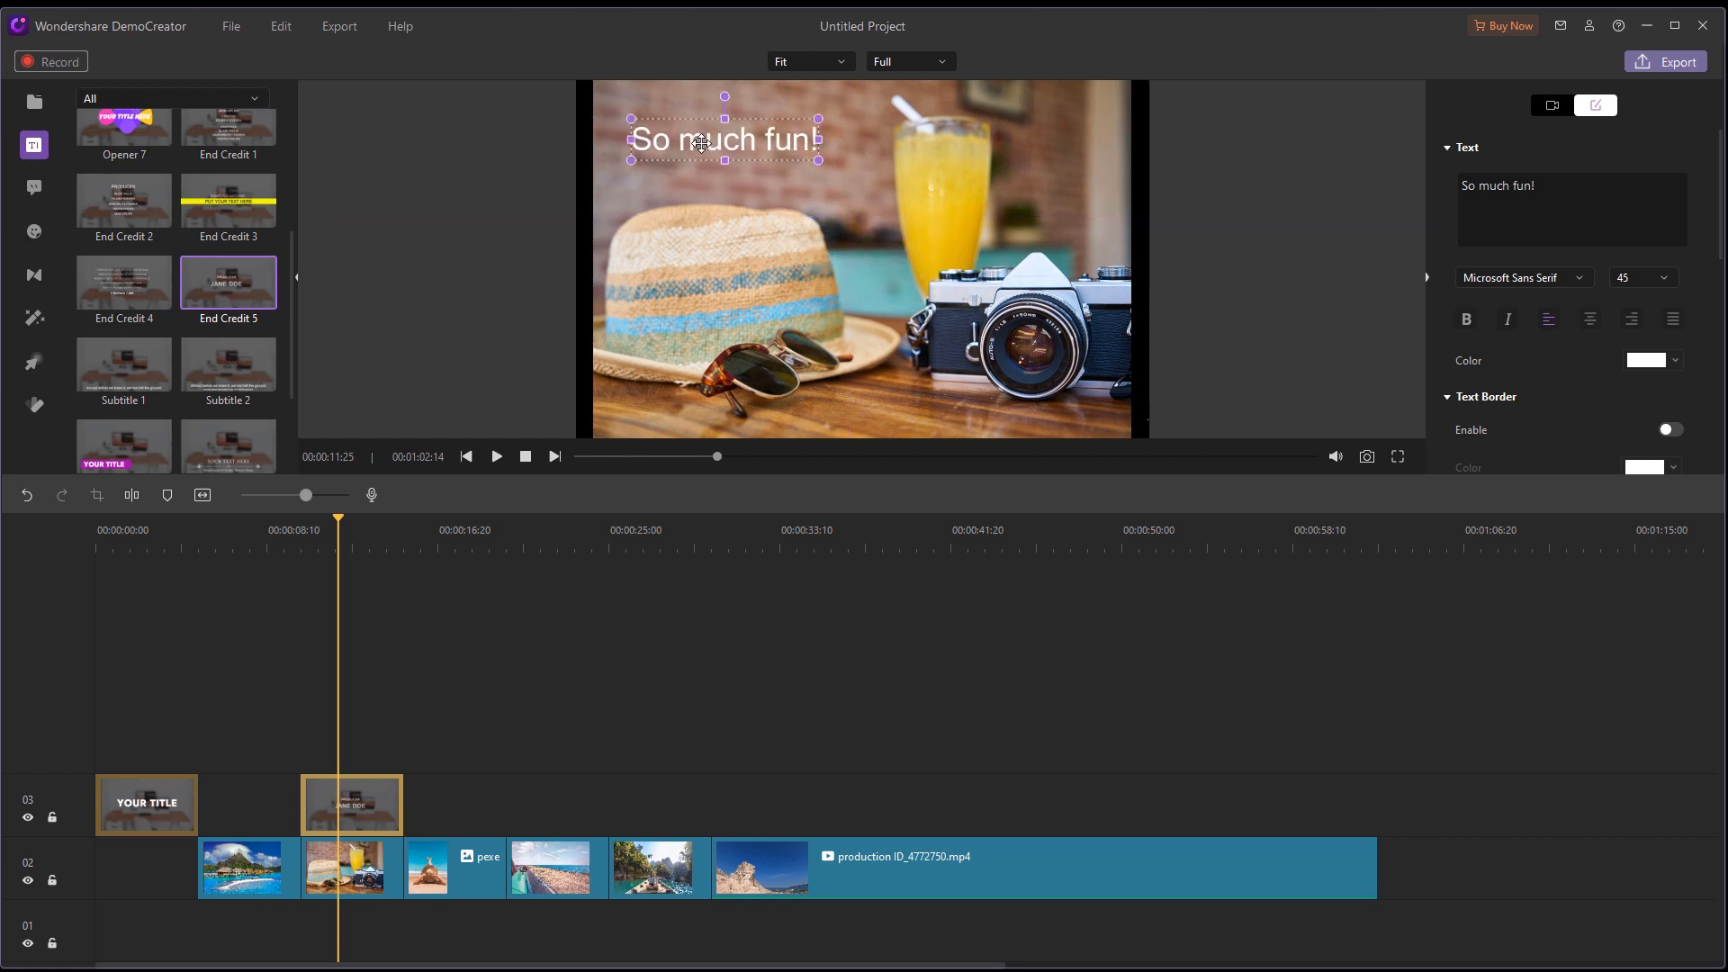
{"action": "left_click_drag", "start_coordinate": [724, 141], "coordinate": [716, 127]}
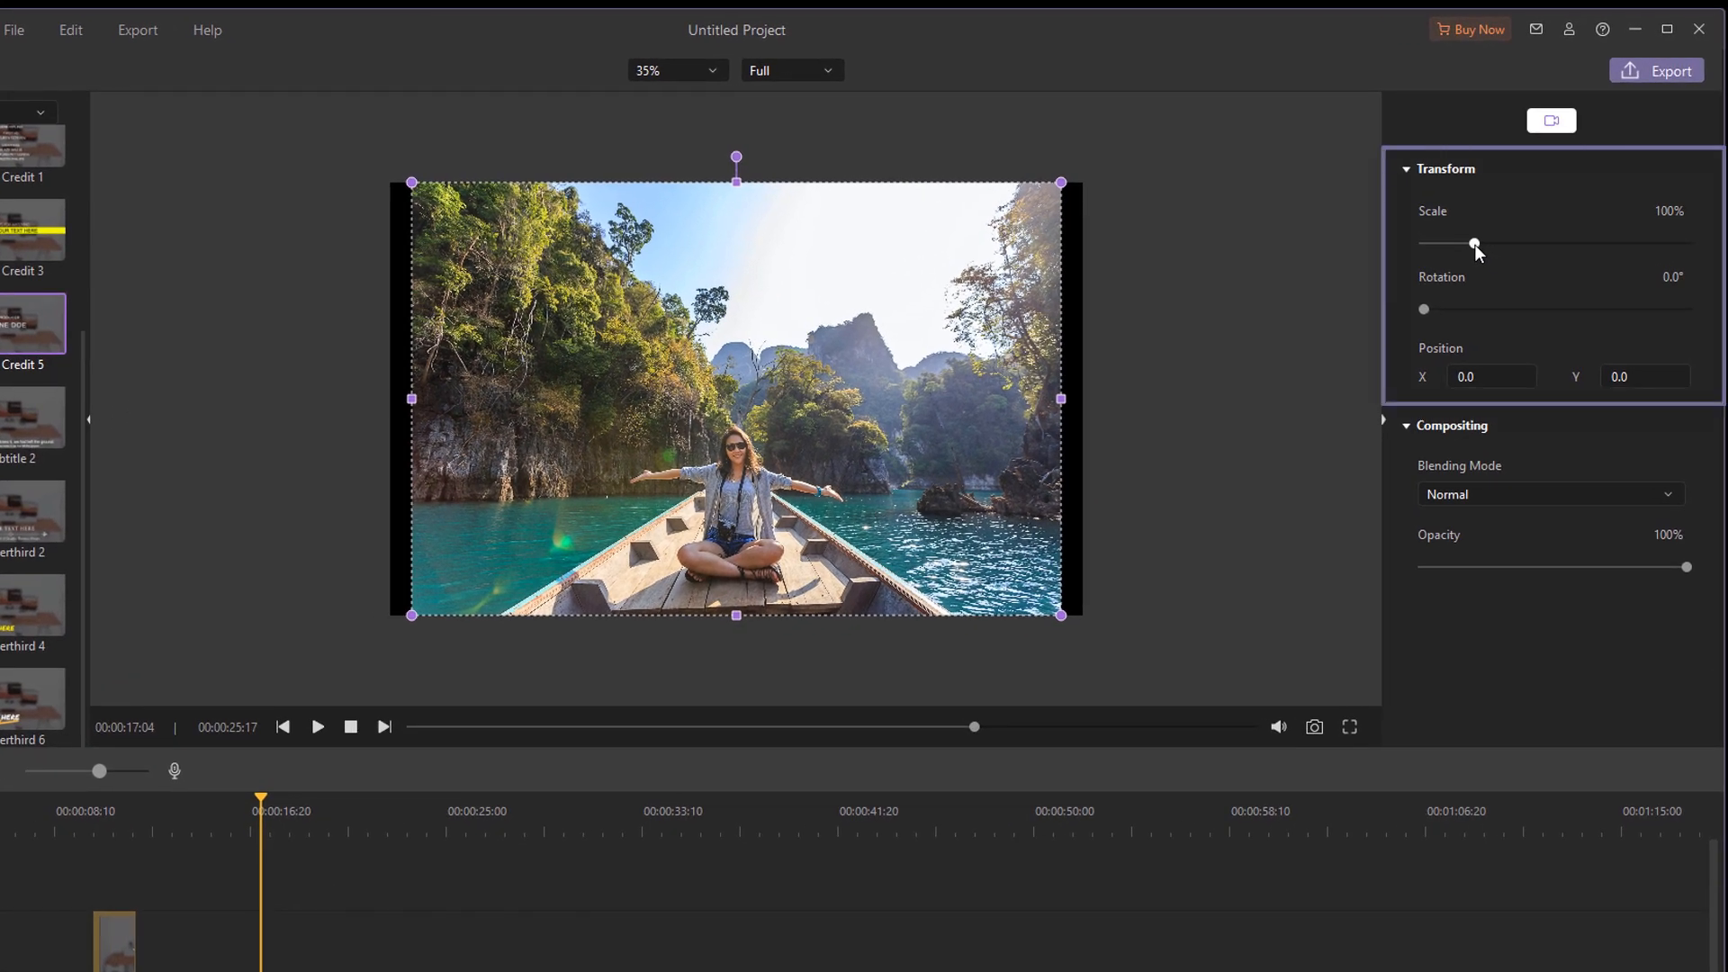
Step: Rescale the boat photo with the Transform Scale slider and trim clips to about 25 seconds
{"action": "left_click_drag", "start_coordinate": [1423, 244], "coordinate": [1477, 244]}
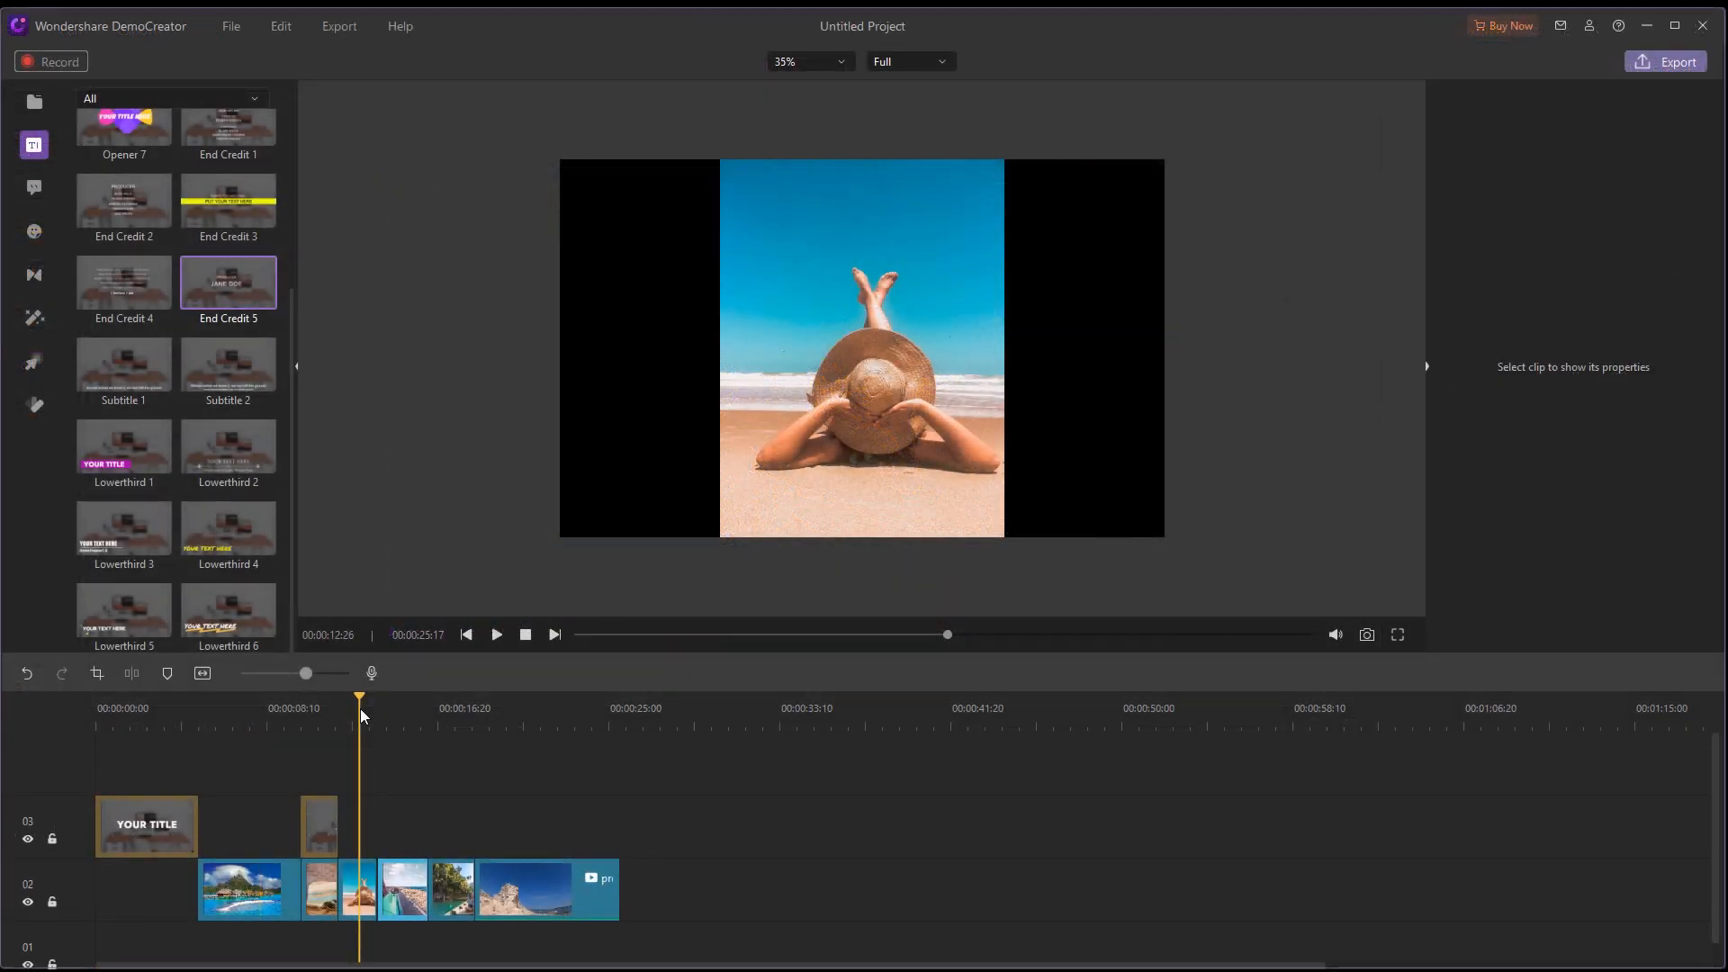
{"action": "left_click", "coordinate": [359, 889]}
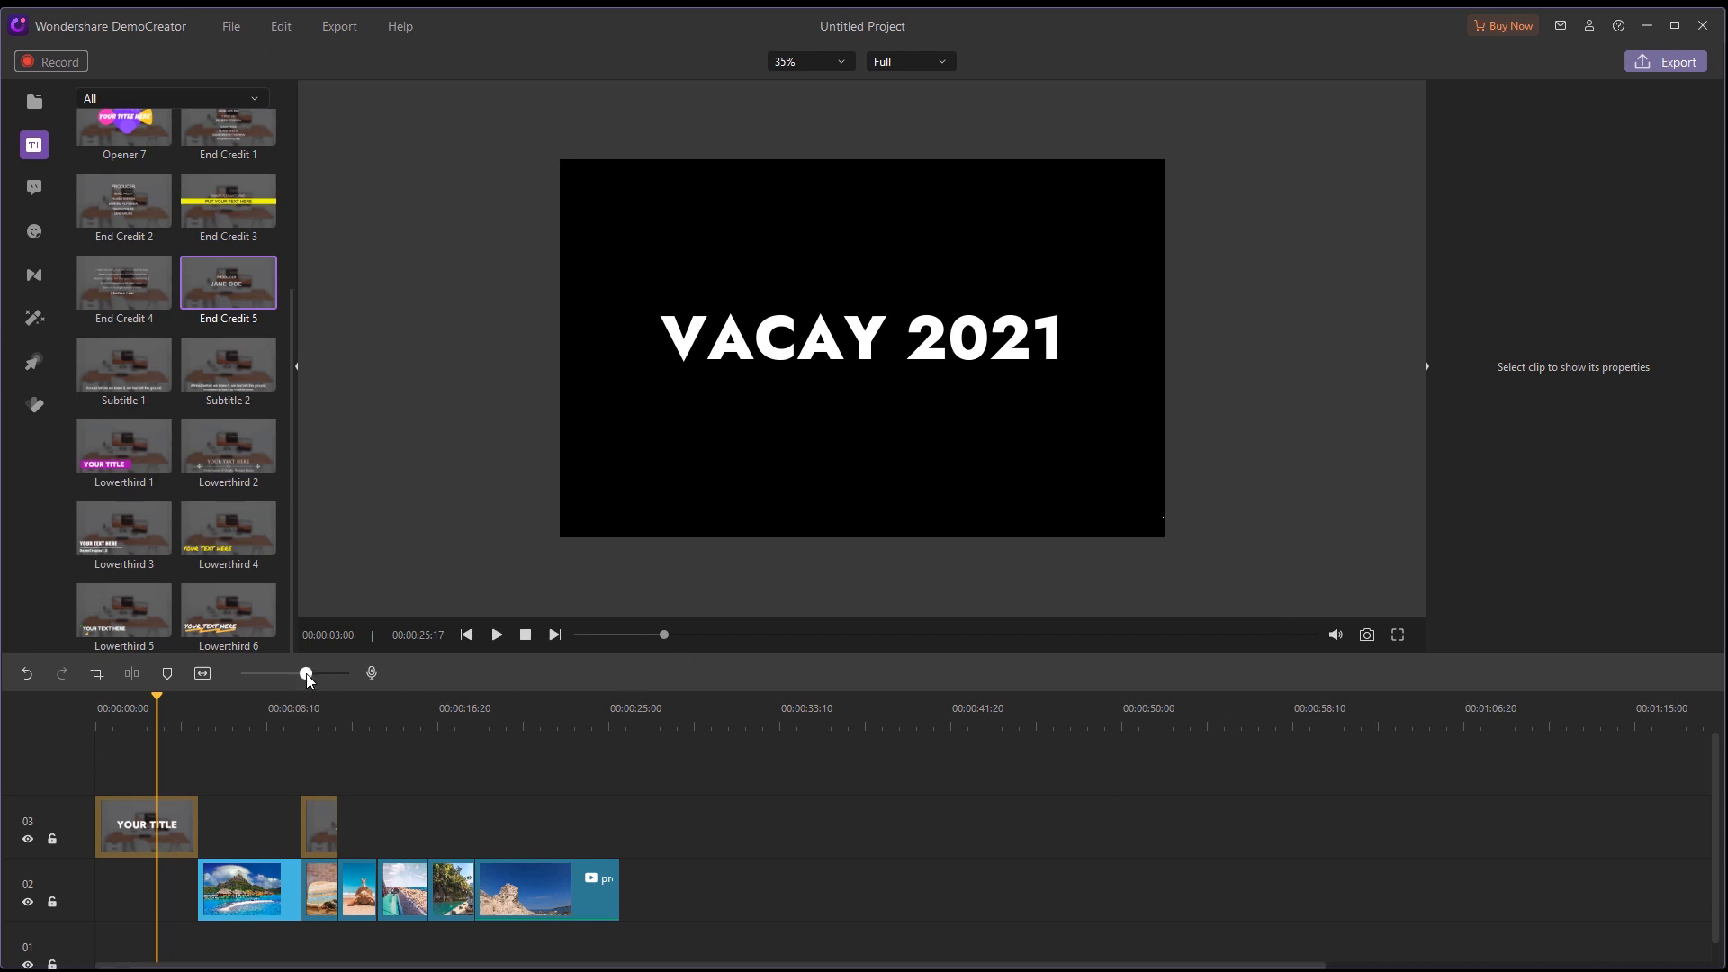
Step: Drop the Fade transition between the vacation clips on the timeline
{"action": "left_click_drag", "start_coordinate": [306, 673], "coordinate": [318, 673]}
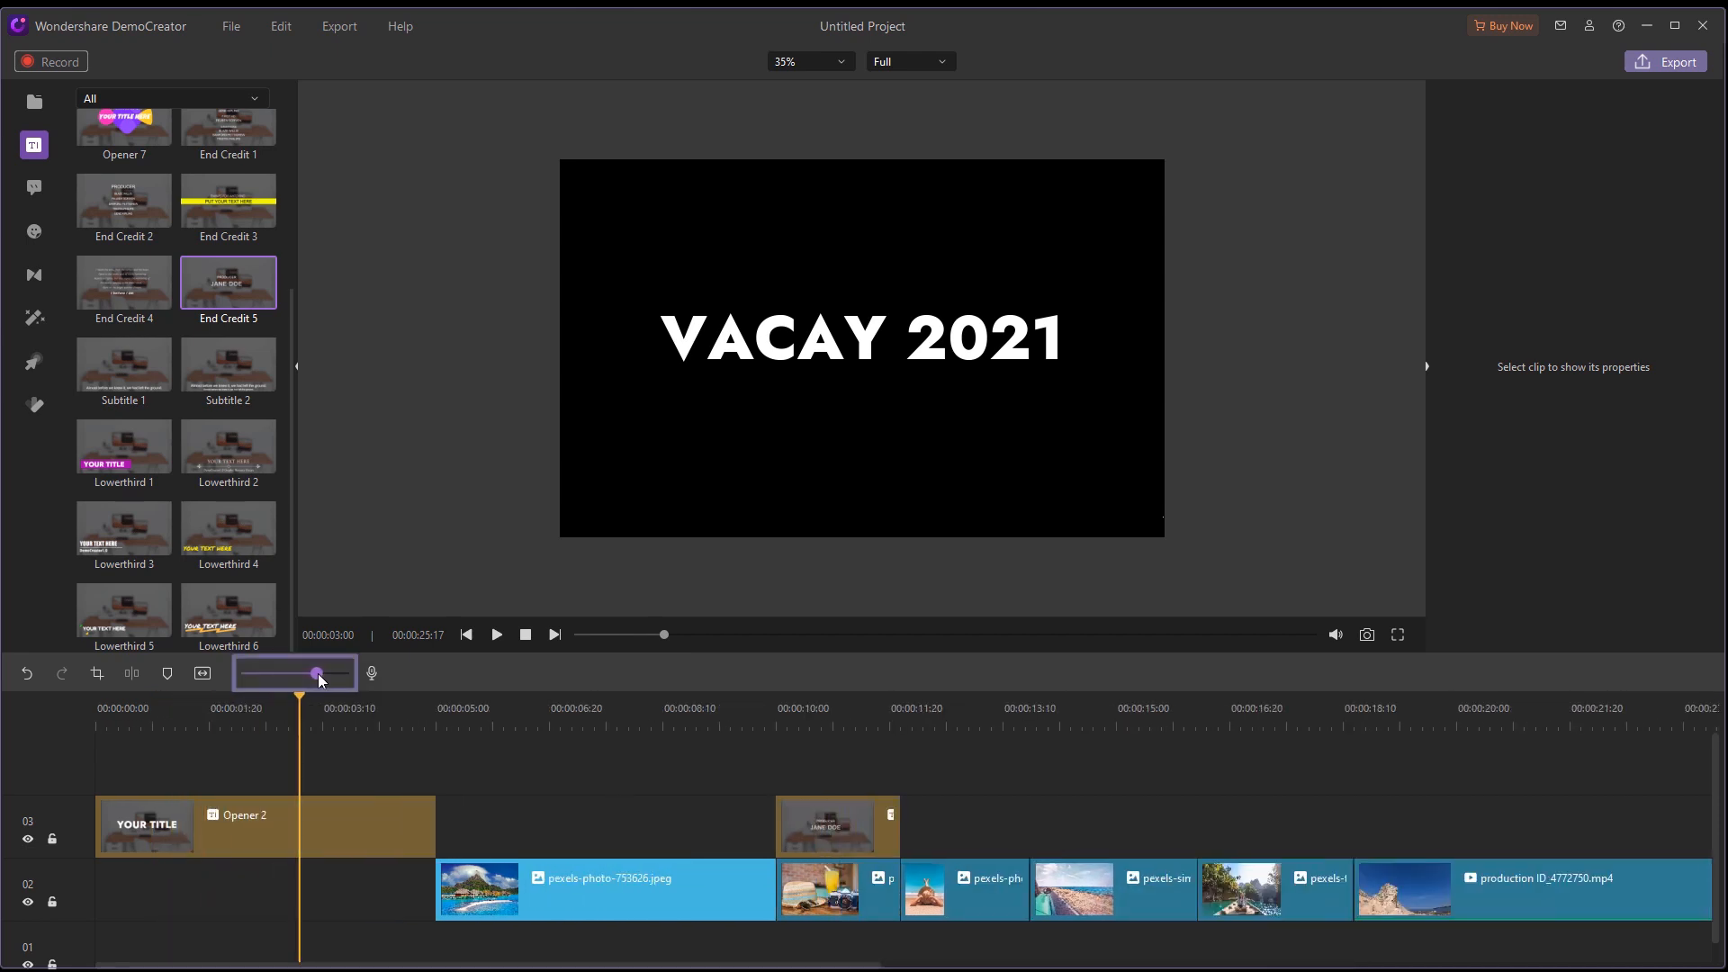
{"action": "left_click_drag", "start_coordinate": [320, 673], "coordinate": [315, 673]}
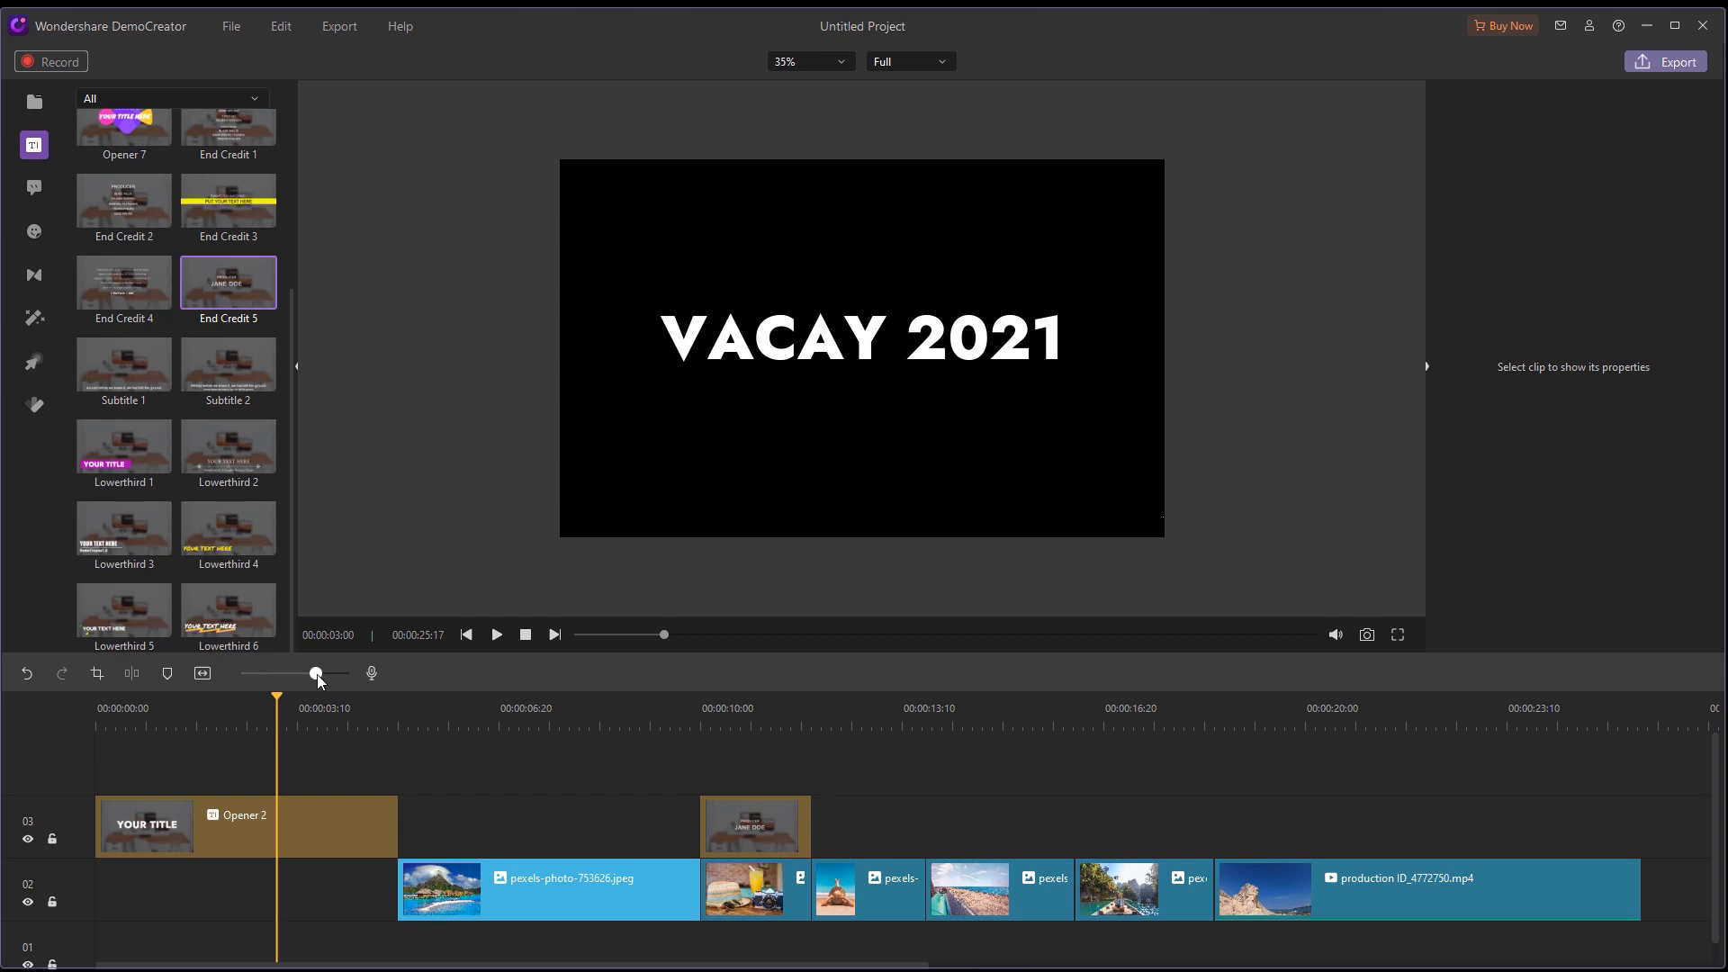
{"action": "left_click", "coordinate": [34, 188]}
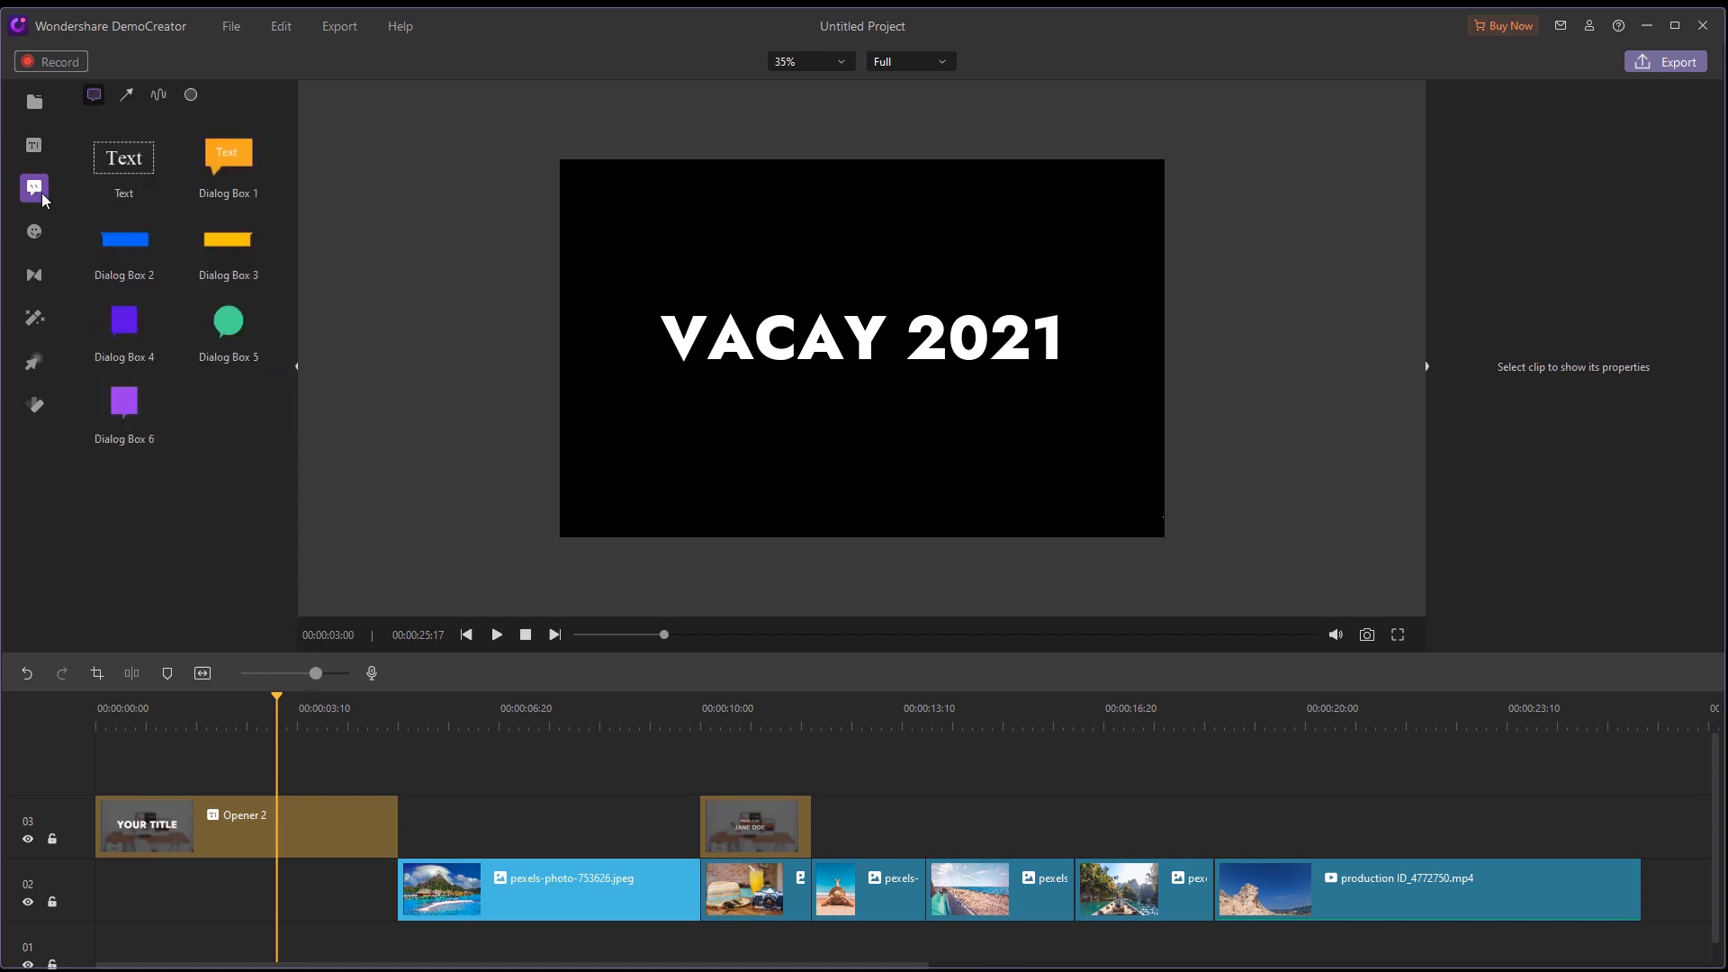
{"action": "left_click", "coordinate": [34, 274]}
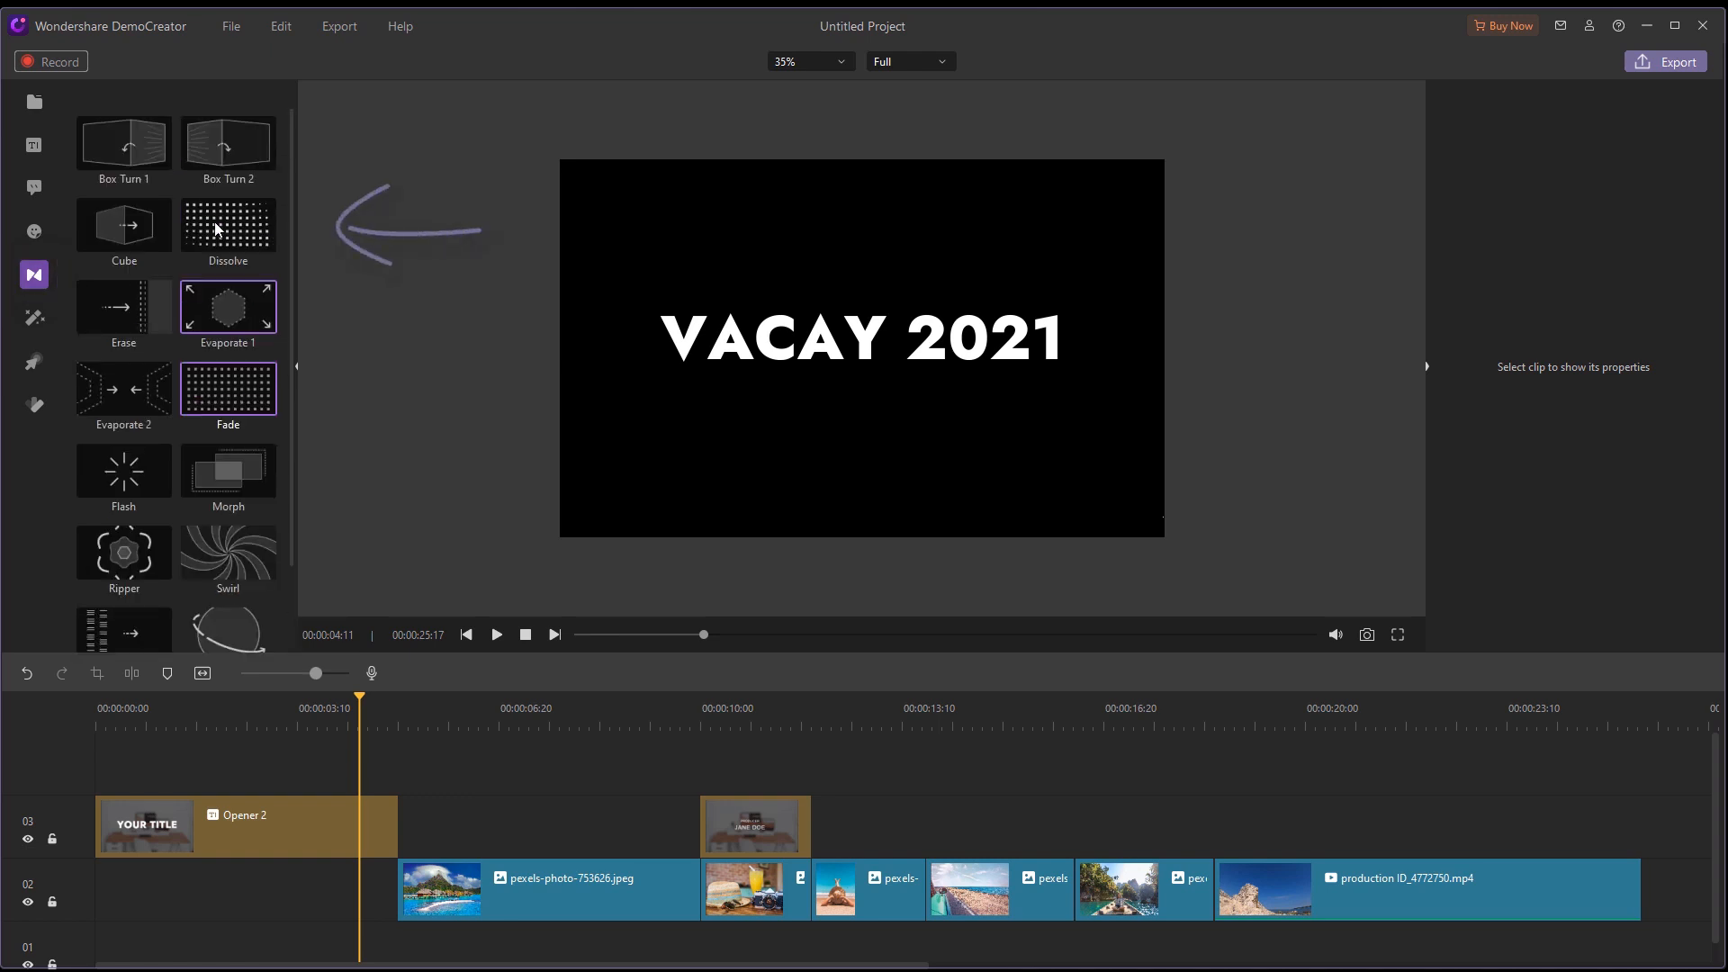
{"action": "left_click_drag", "start_coordinate": [227, 225], "coordinate": [741, 794]}
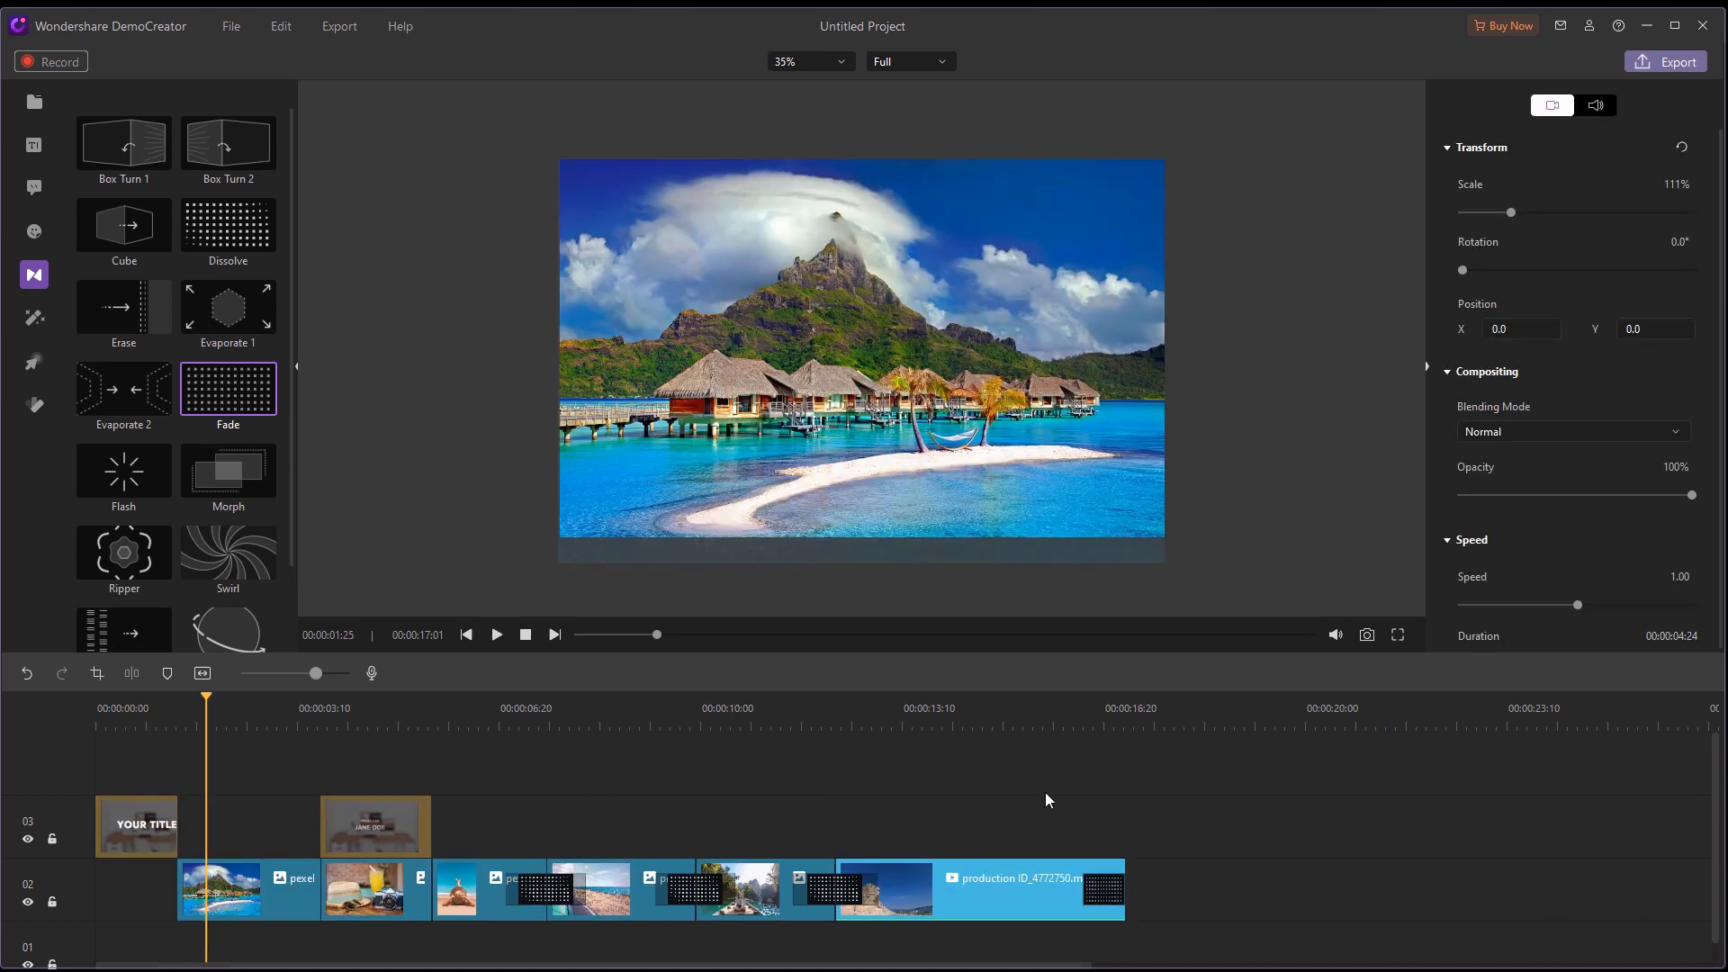
{"action": "mouse_move", "coordinate": [582, 736]}
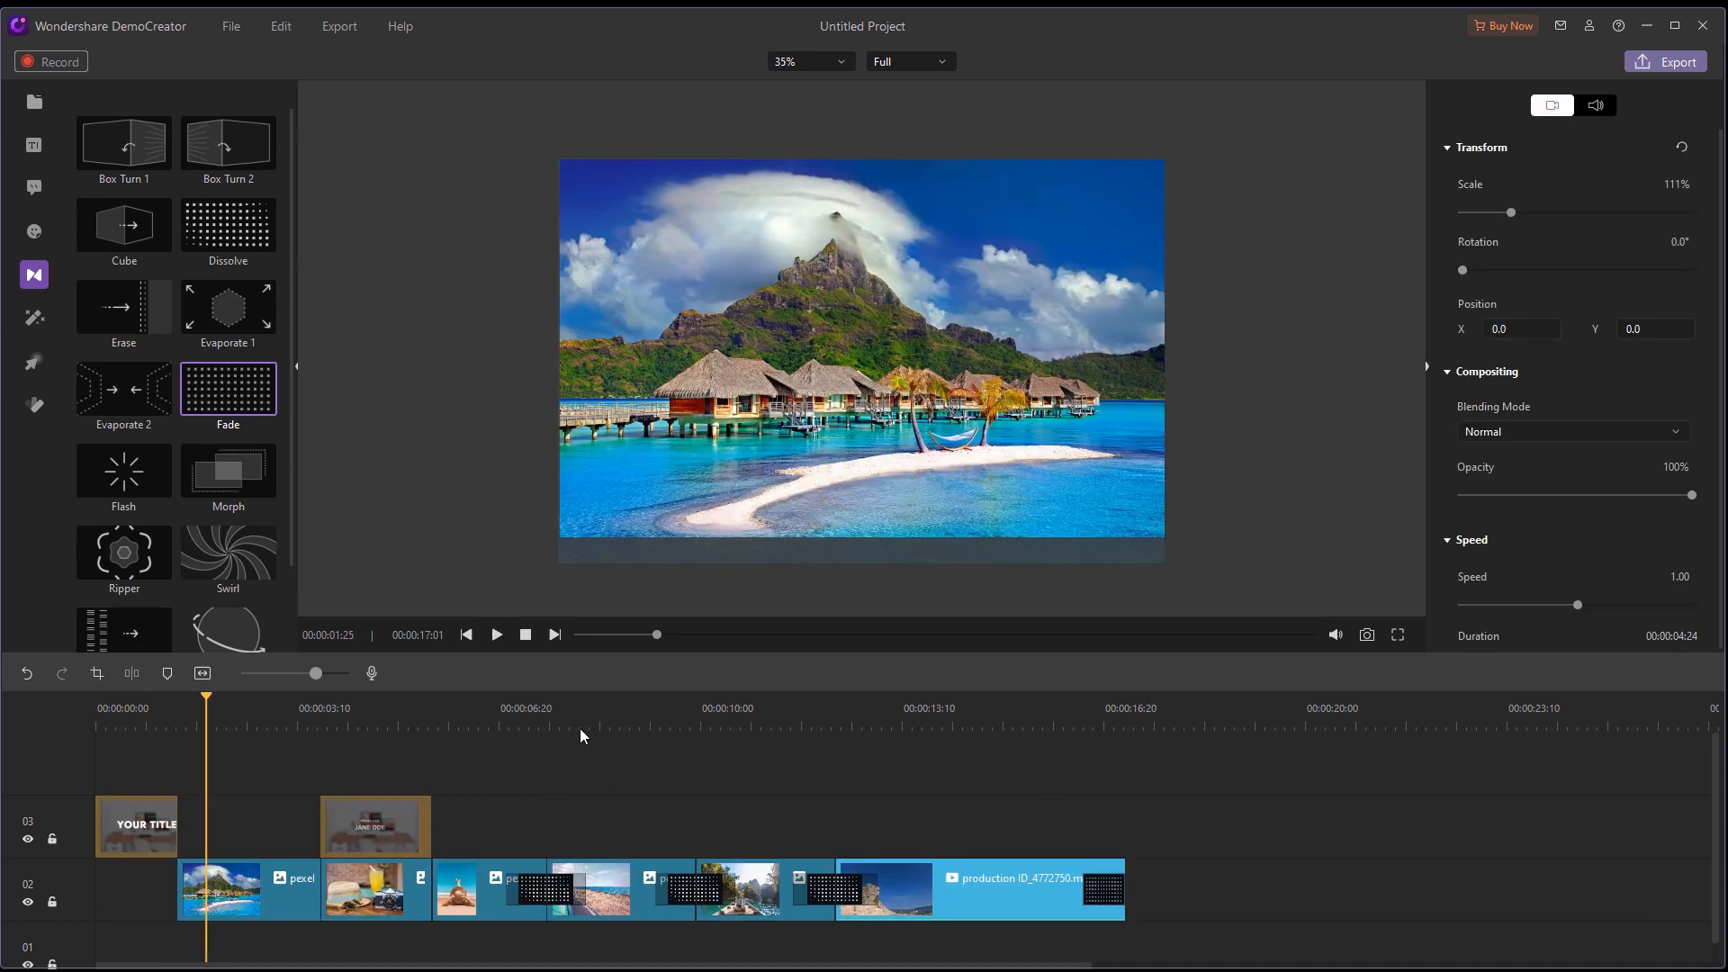
Step: Add the Game 'Epic' sticker to the beach road clip at about 52%, bottom-right
{"action": "left_click", "coordinate": [592, 721]}
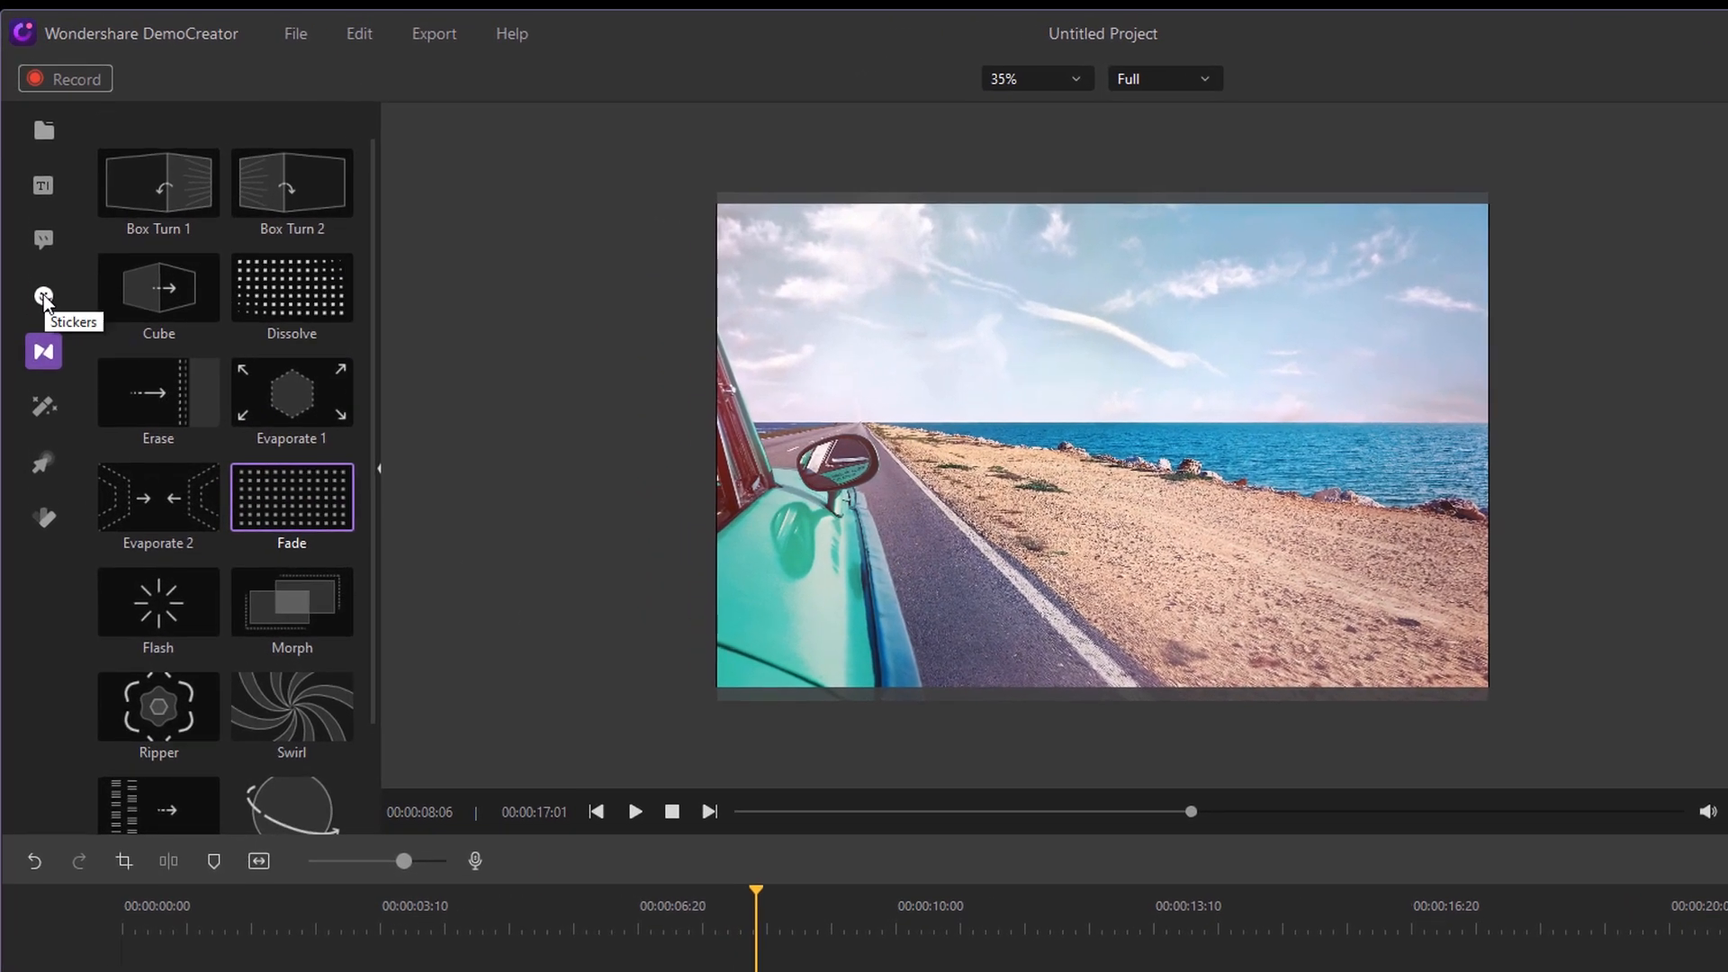
{"action": "left_click", "coordinate": [44, 296]}
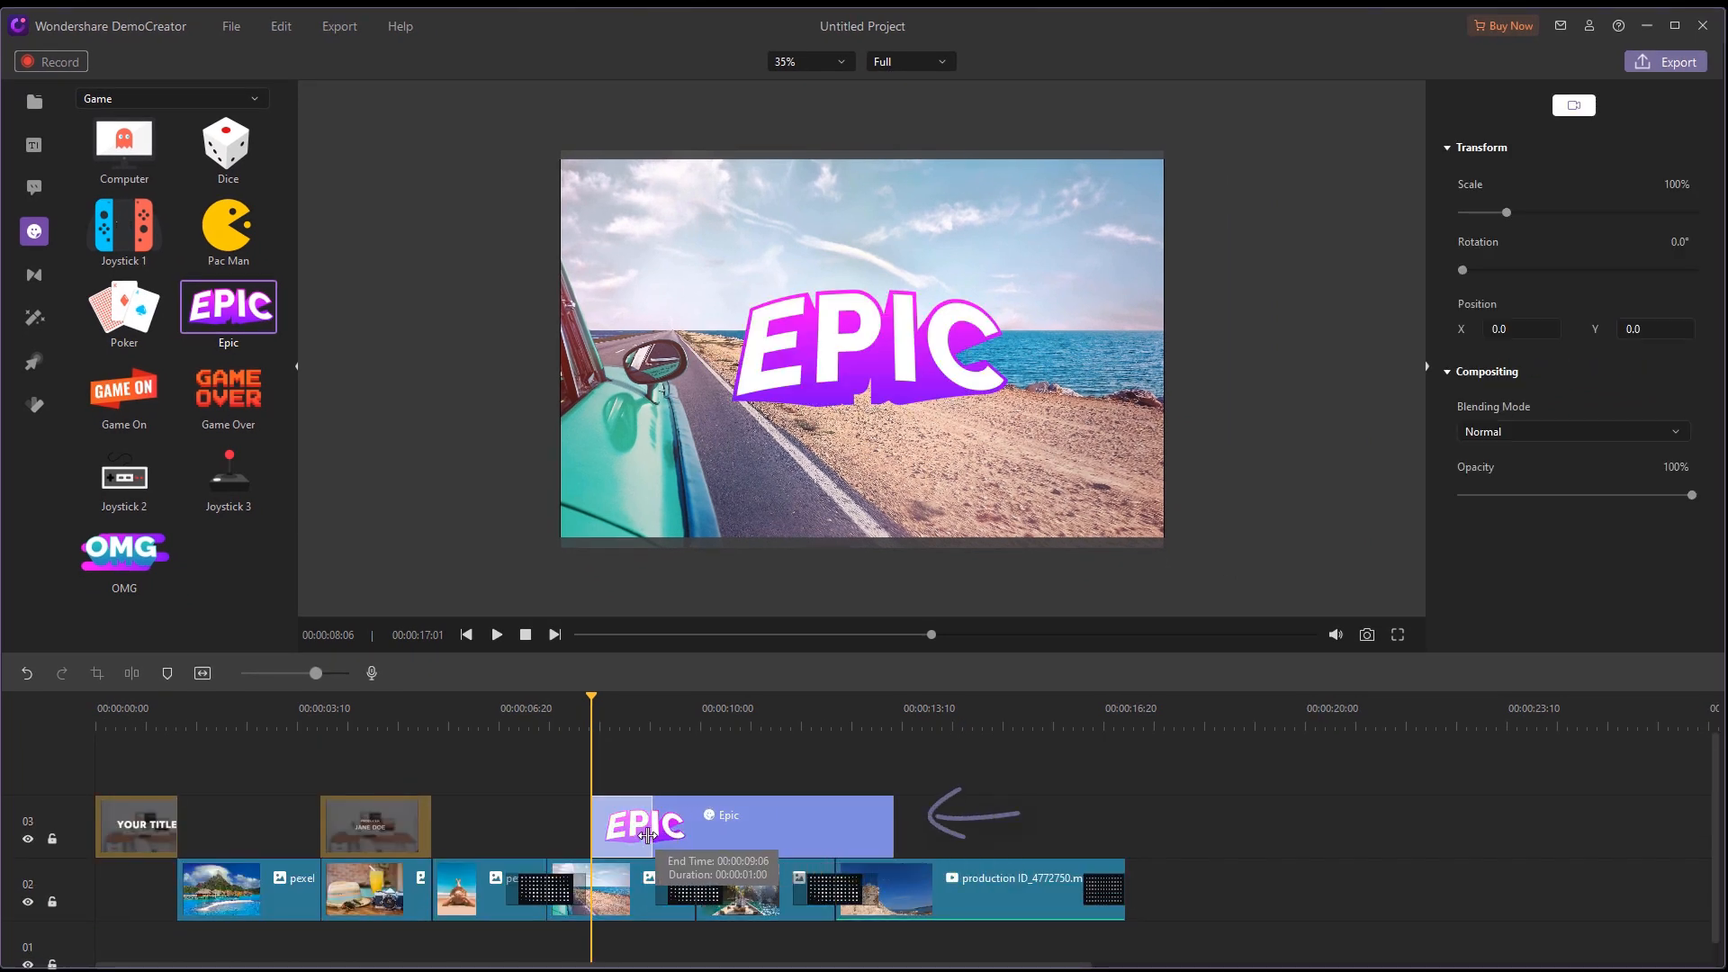
{"action": "left_click", "coordinate": [644, 825]}
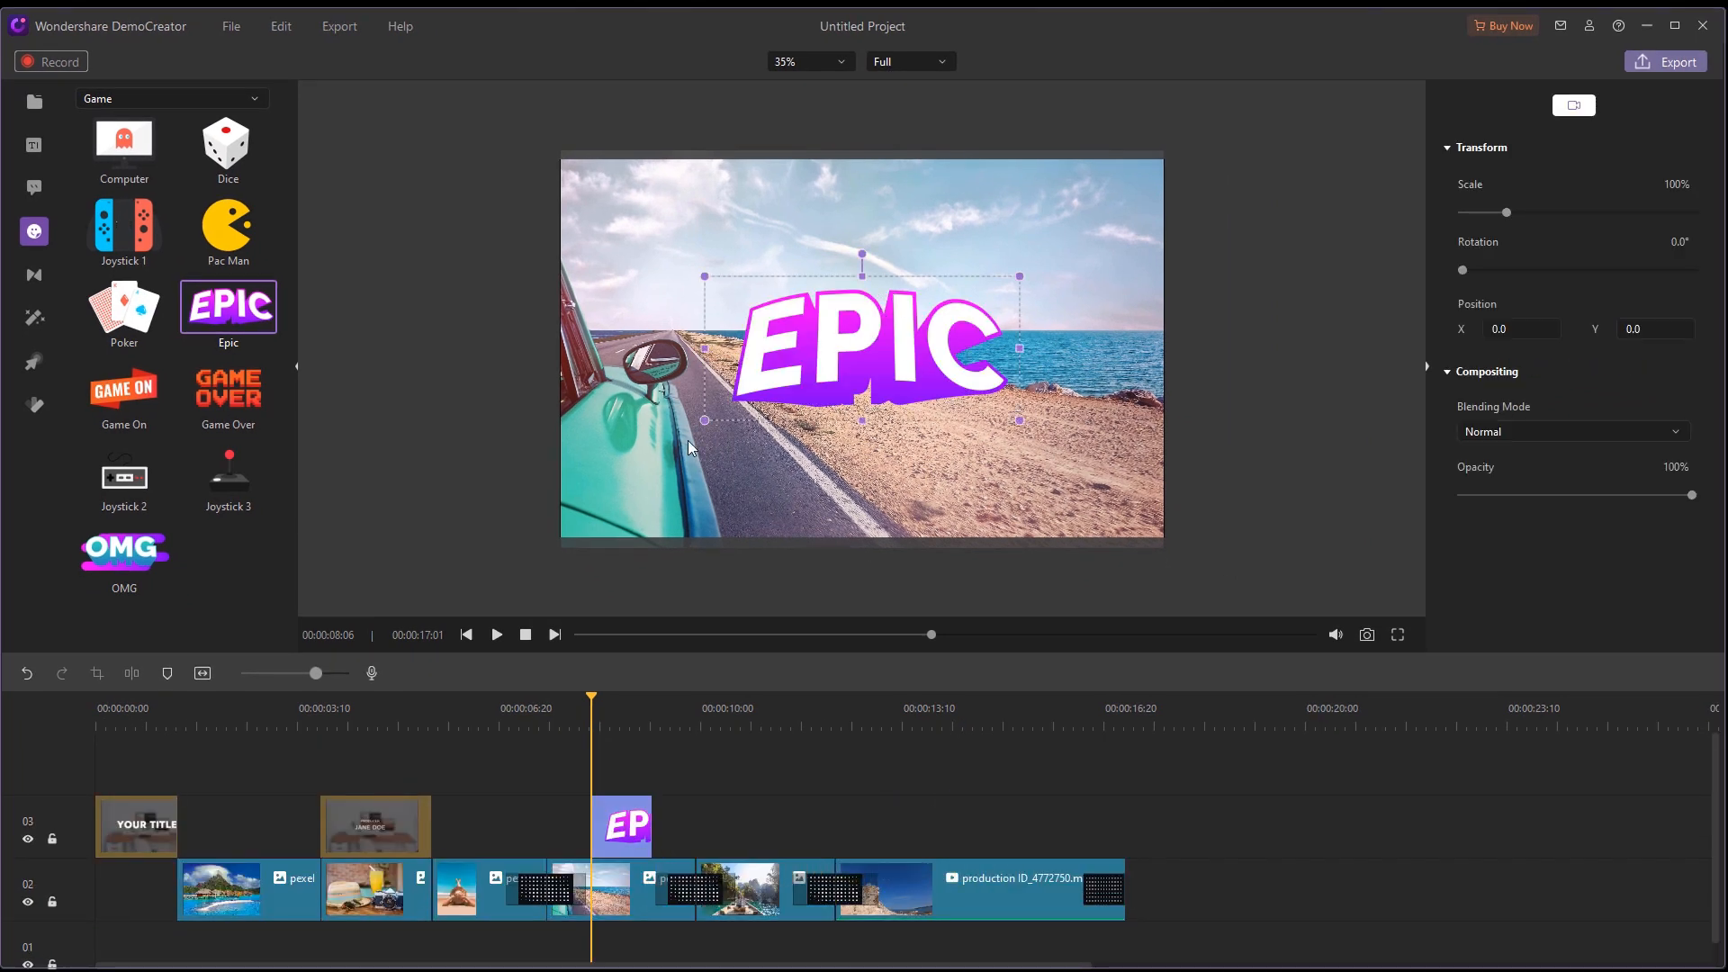
{"action": "left_click_drag", "start_coordinate": [863, 348], "coordinate": [1034, 435]}
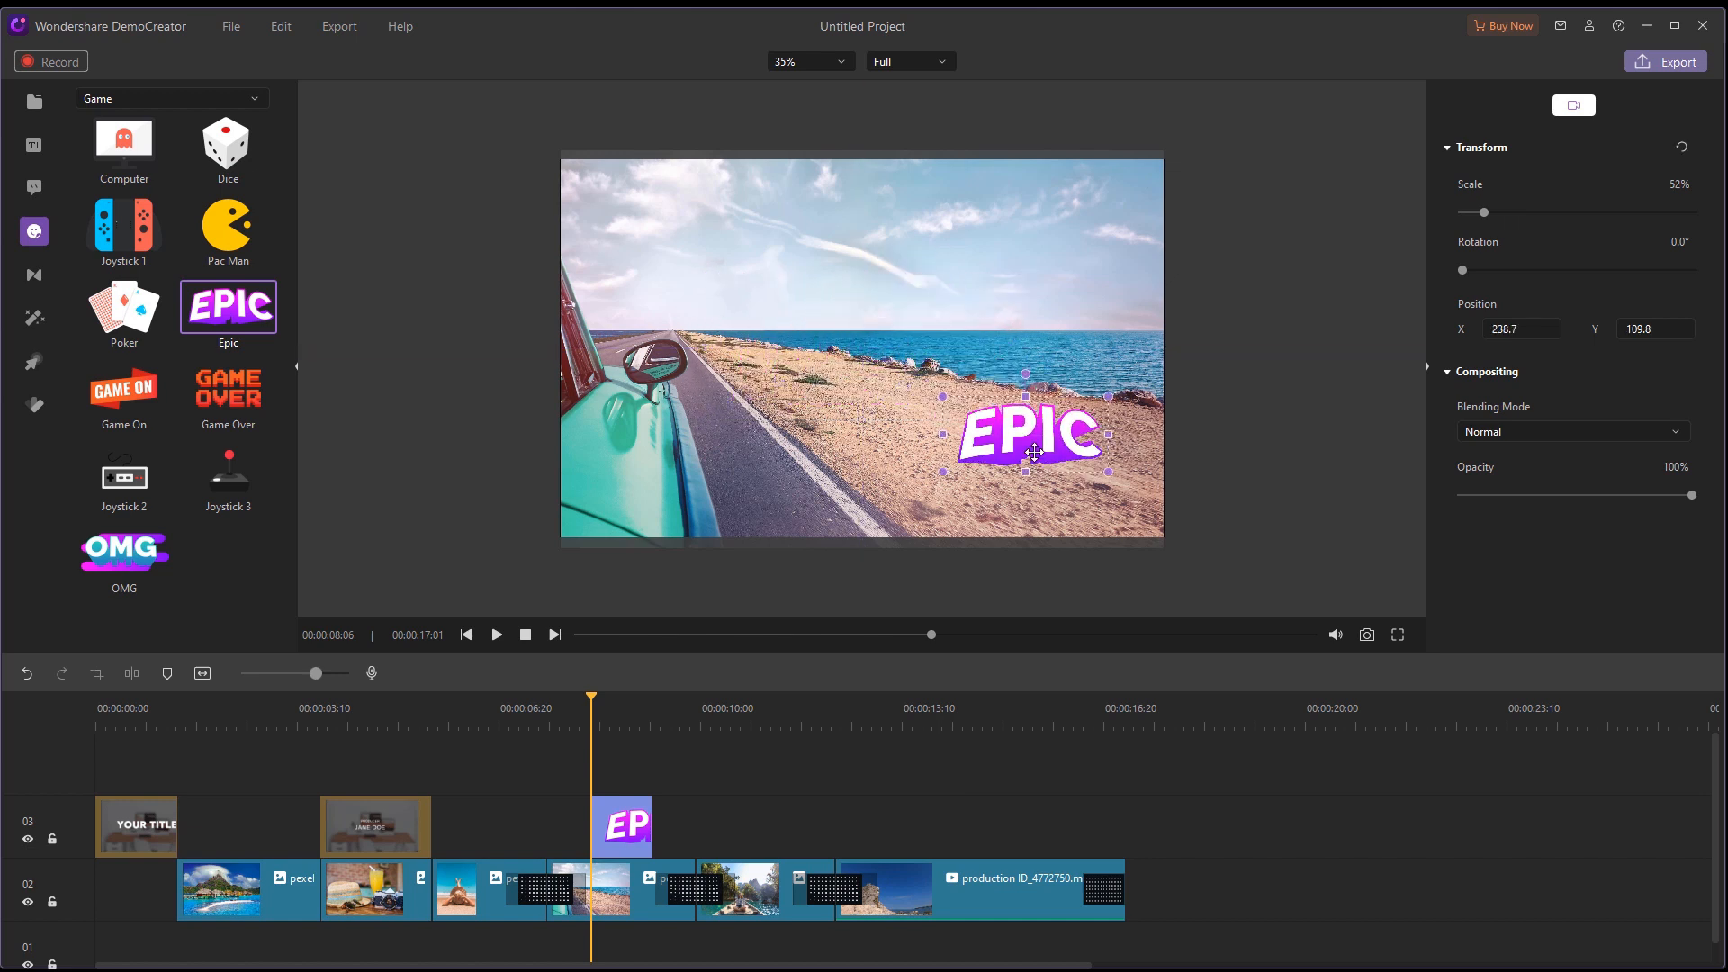
{"action": "left_click_drag", "start_coordinate": [1031, 433], "coordinate": [1063, 480]}
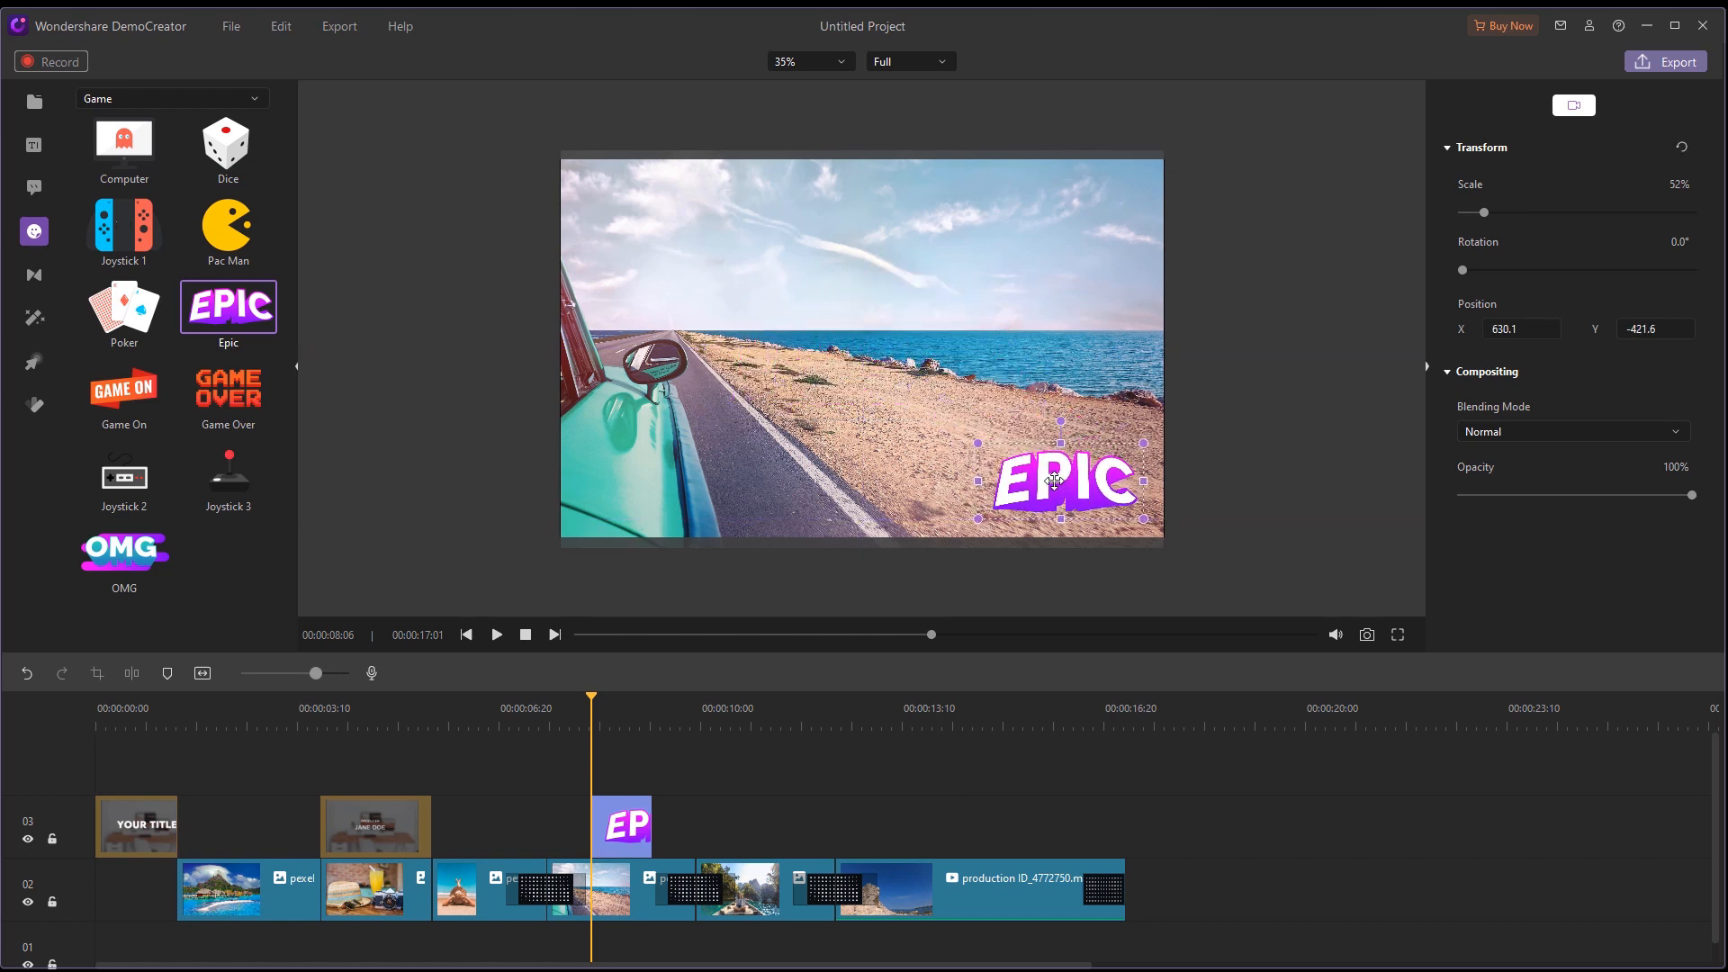
{"action": "mouse_move", "coordinate": [527, 736]}
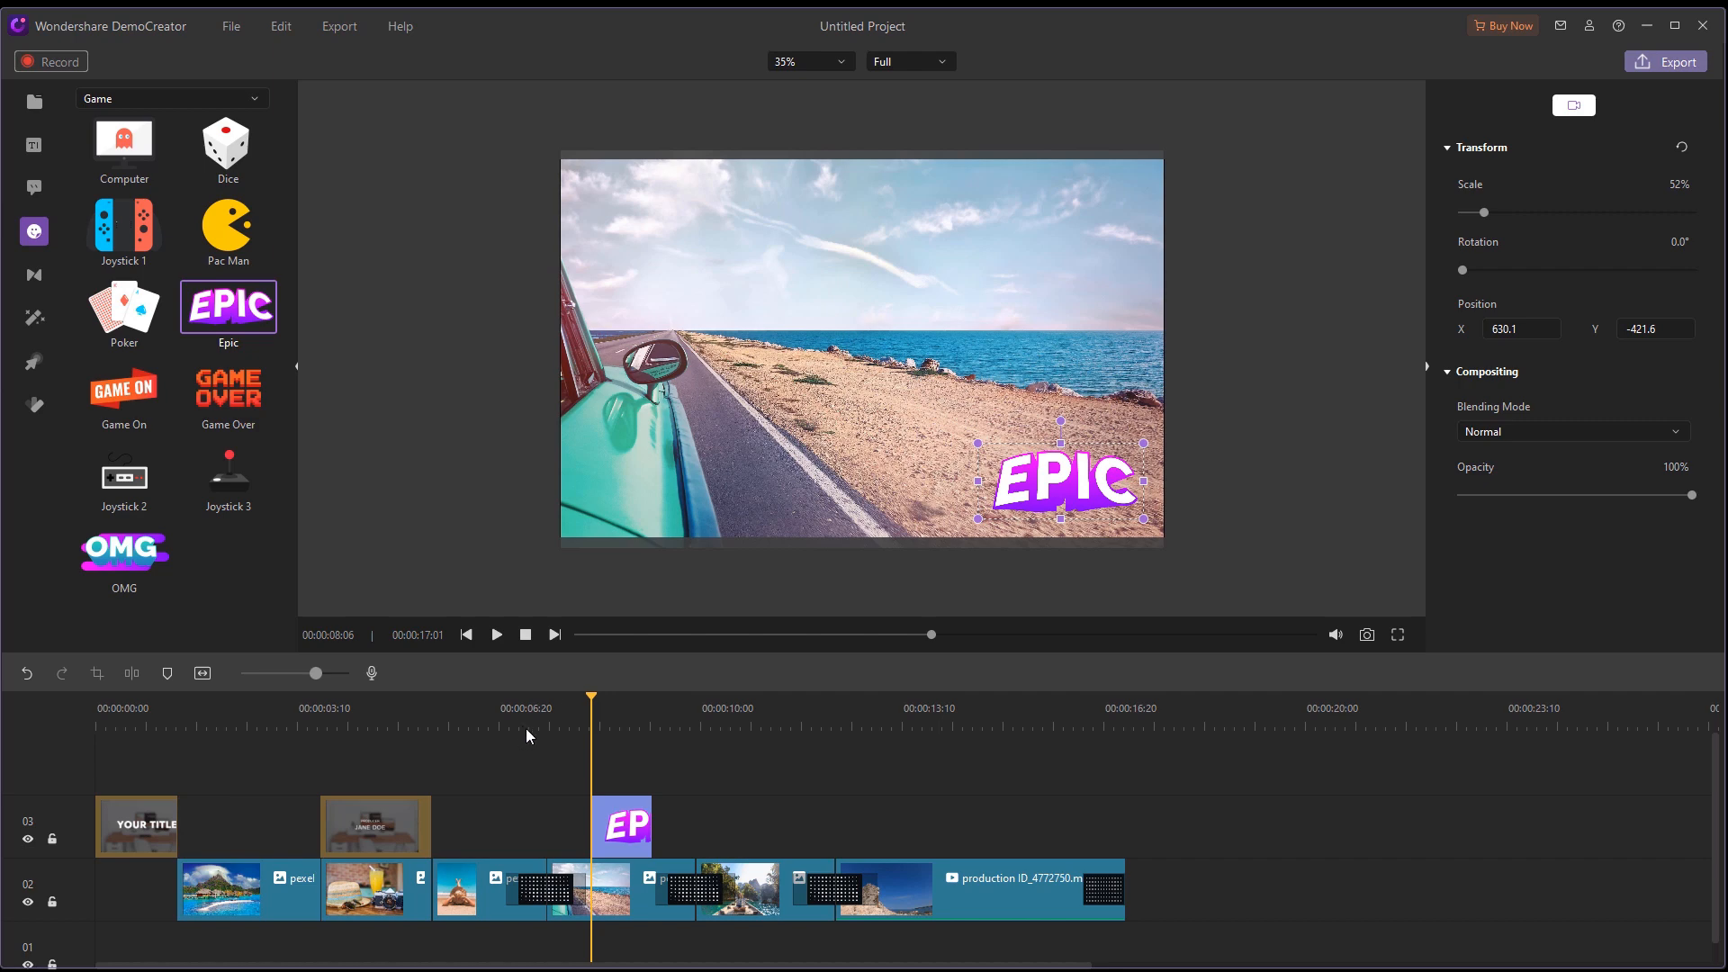
{"action": "left_click", "coordinate": [495, 633]}
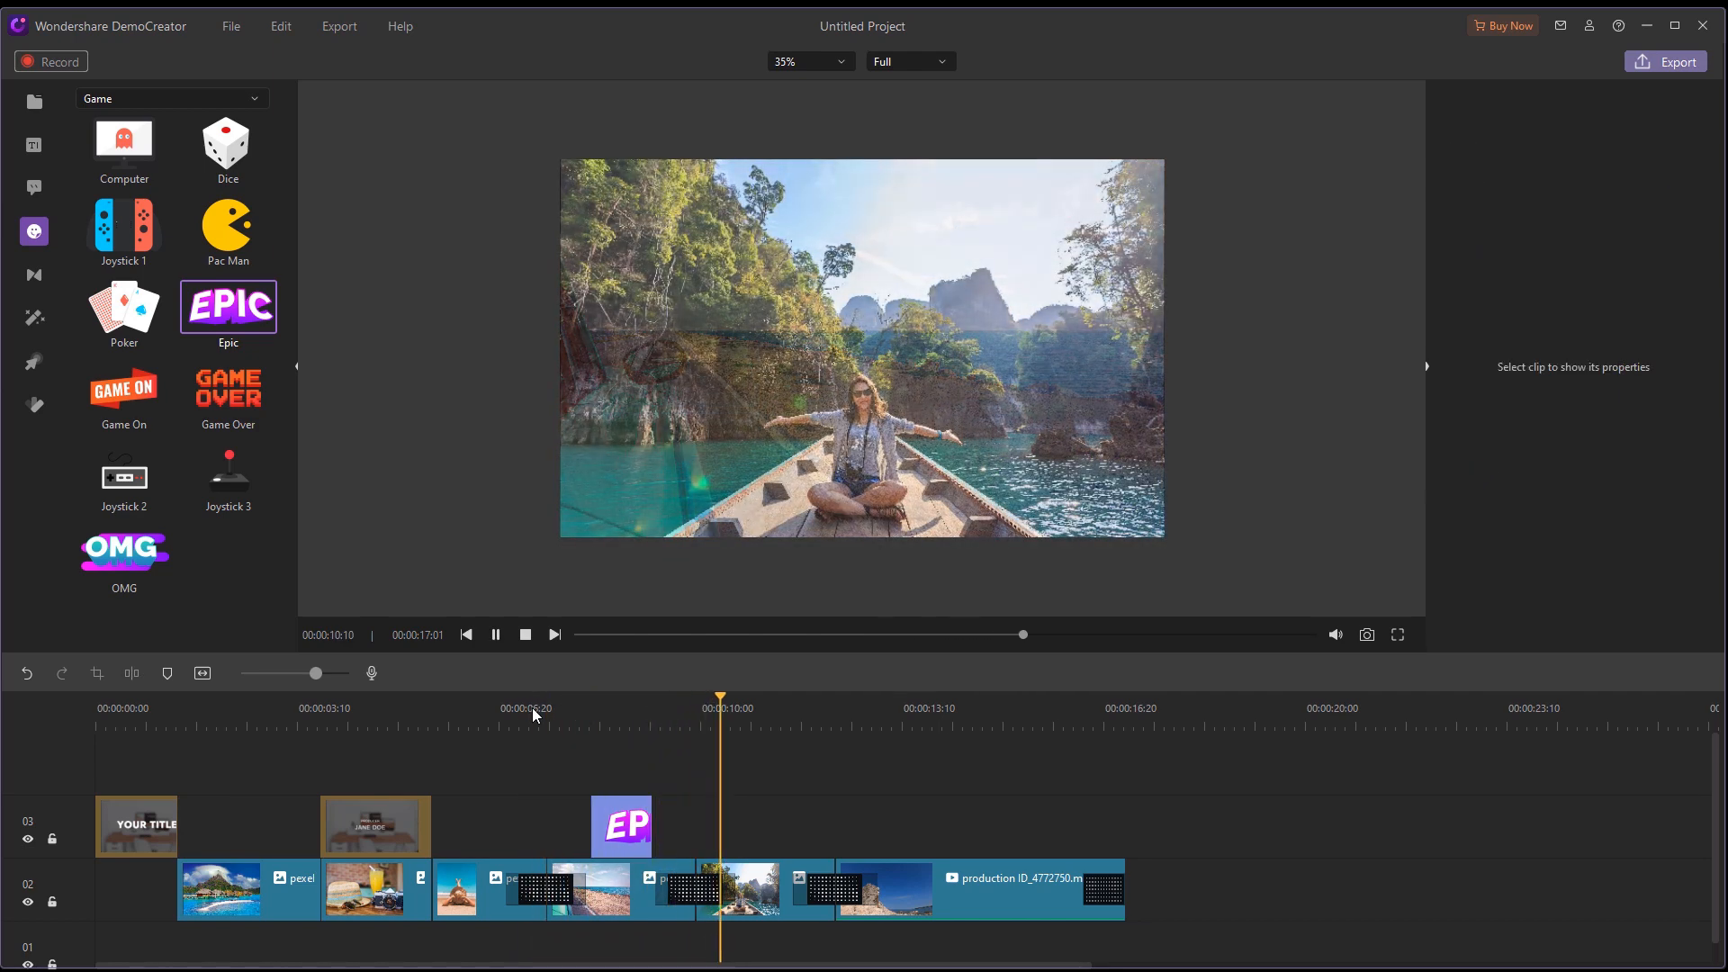
Step: Add Happiness Forever.wav on a new track, split it at the video's end, and delete the rest
{"action": "left_click", "coordinate": [495, 633]}
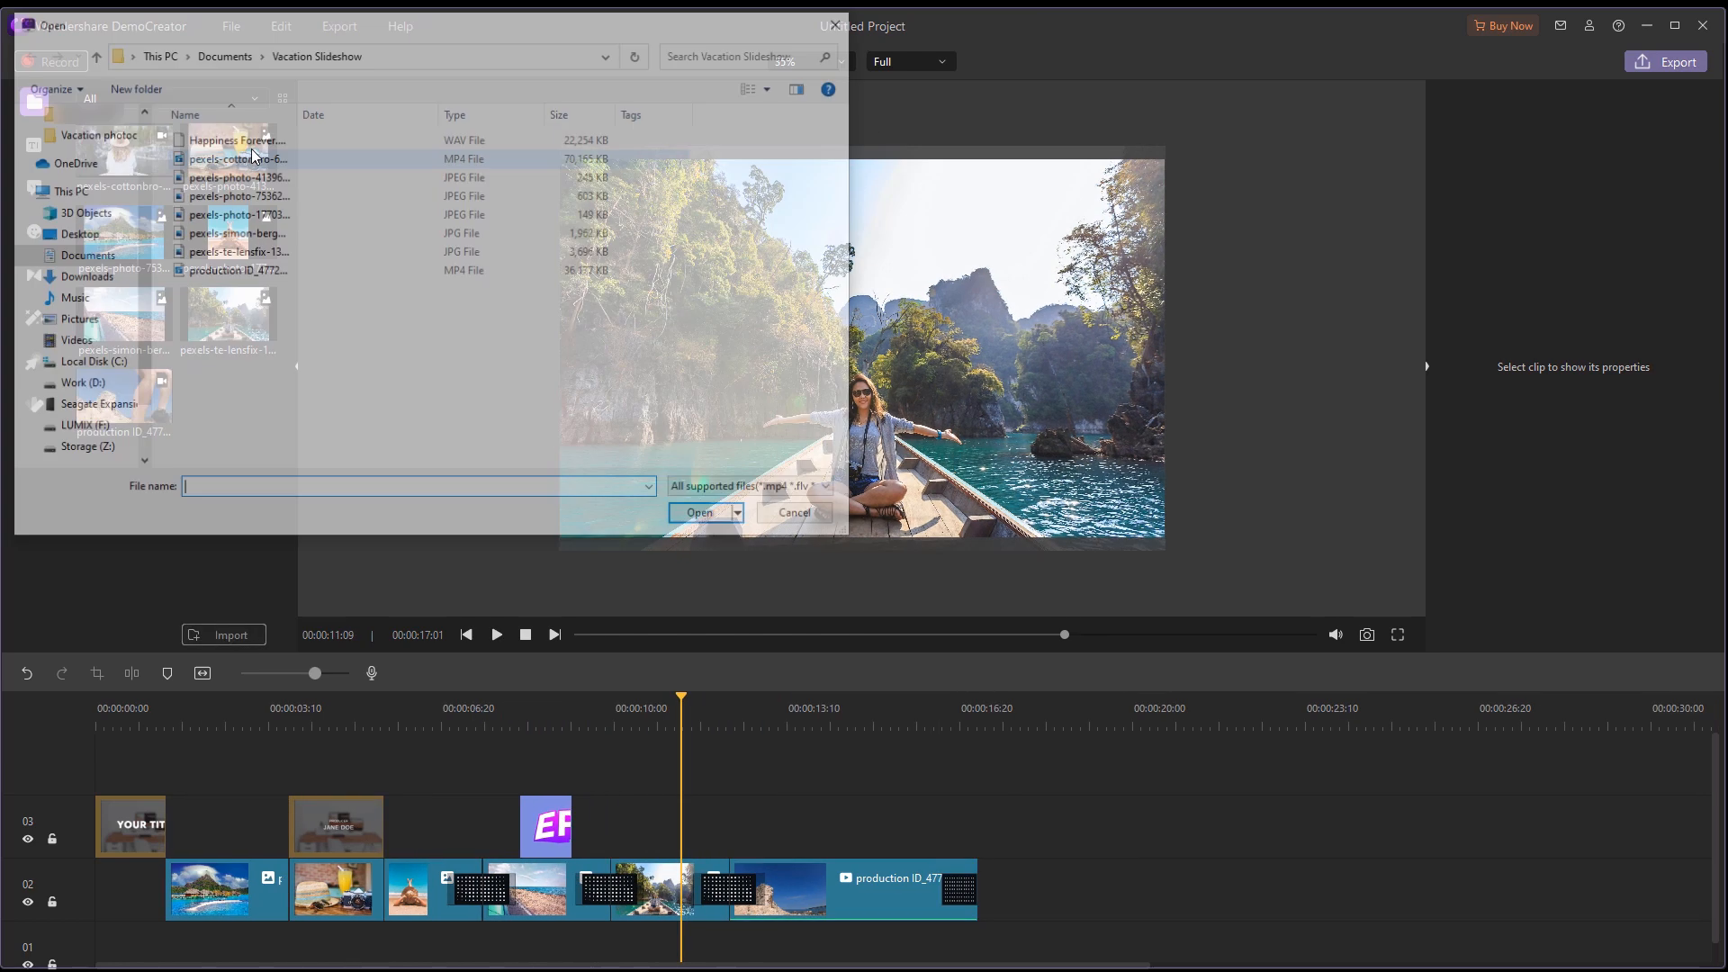
{"action": "left_click", "coordinate": [698, 512]}
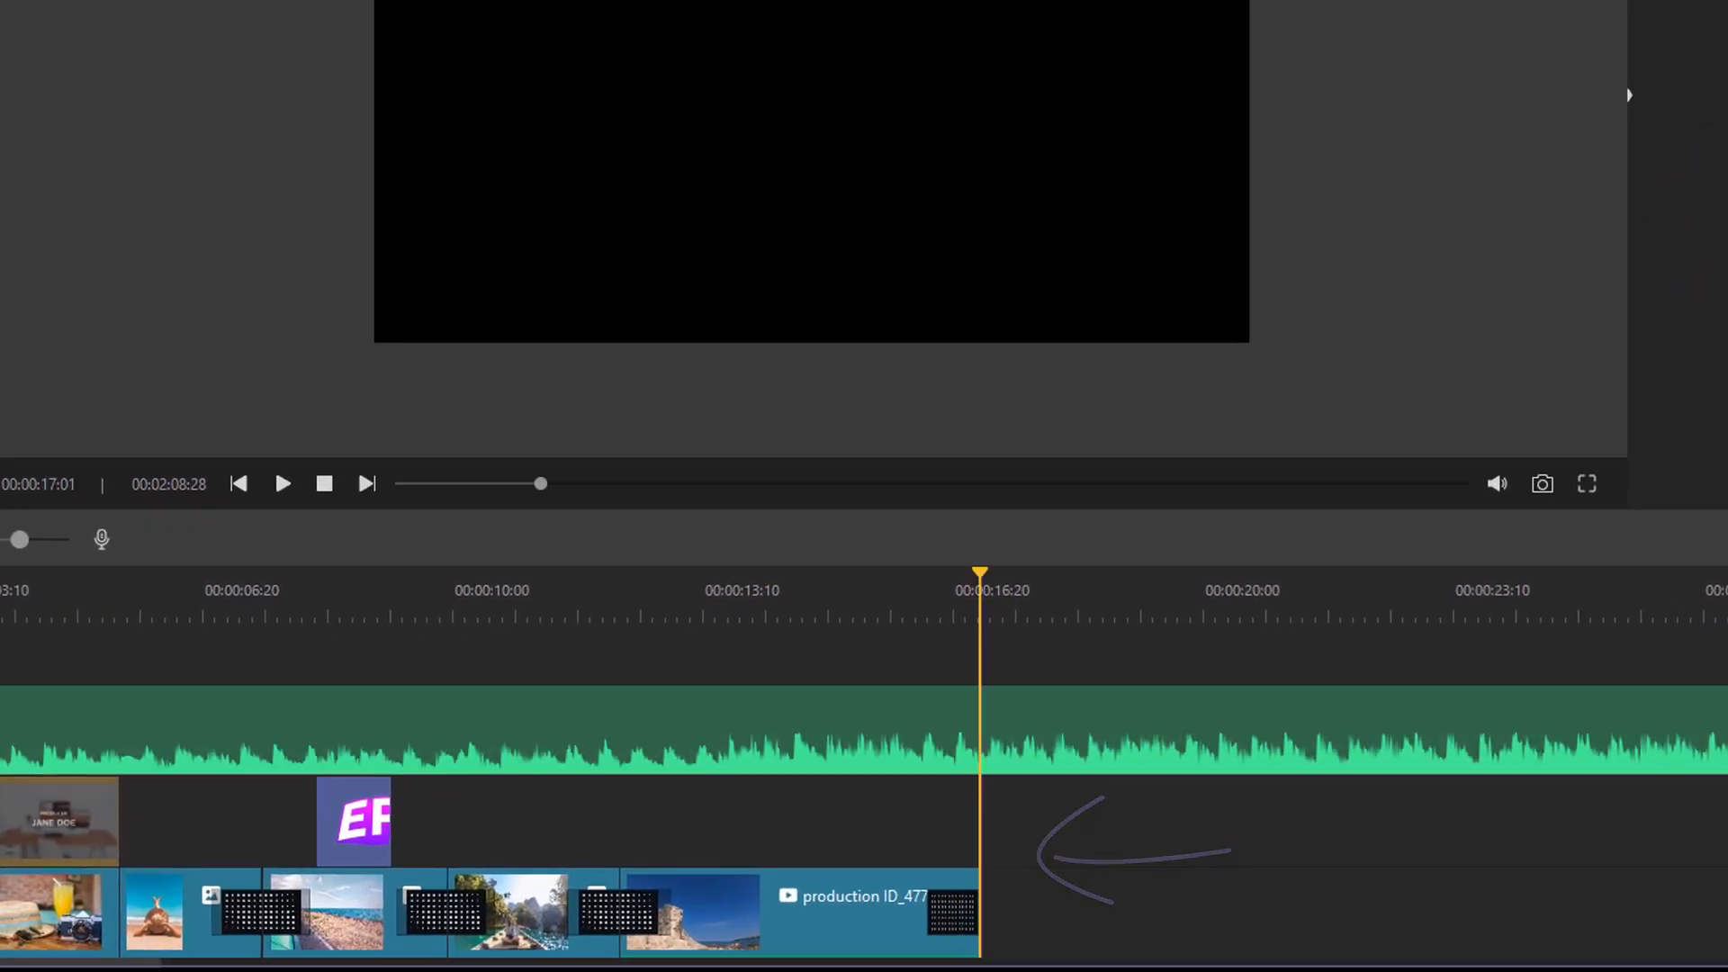
{"action": "right_click", "coordinate": [981, 736]}
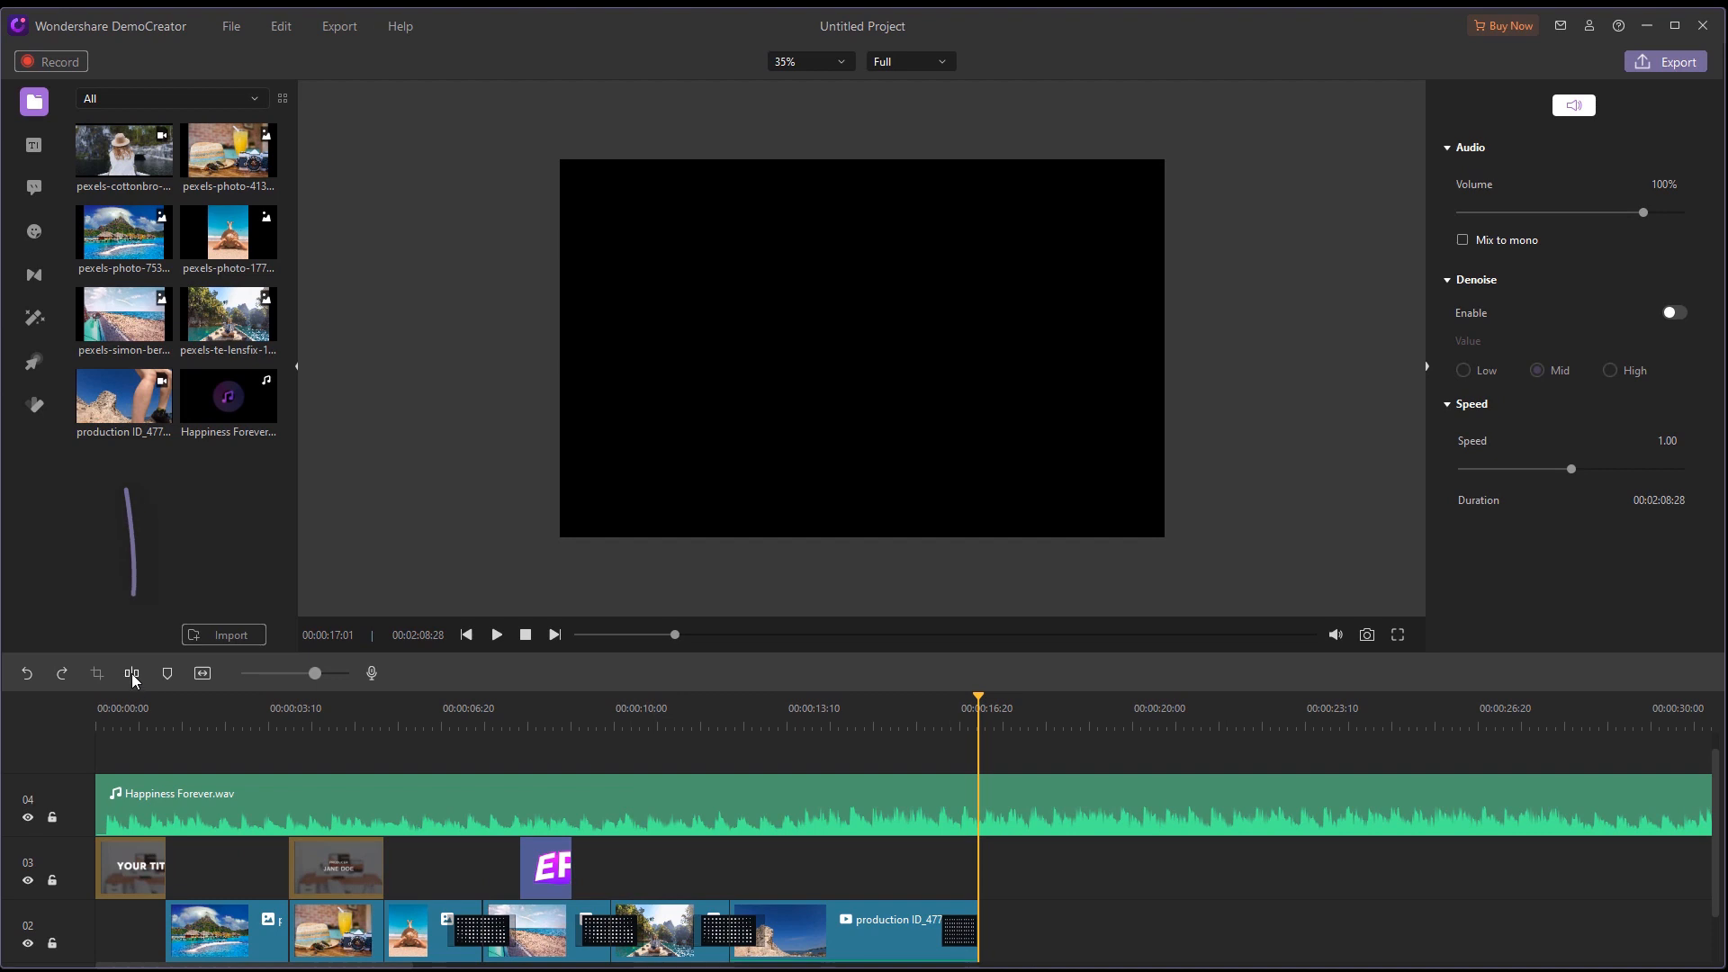
{"action": "left_click", "coordinate": [130, 673]}
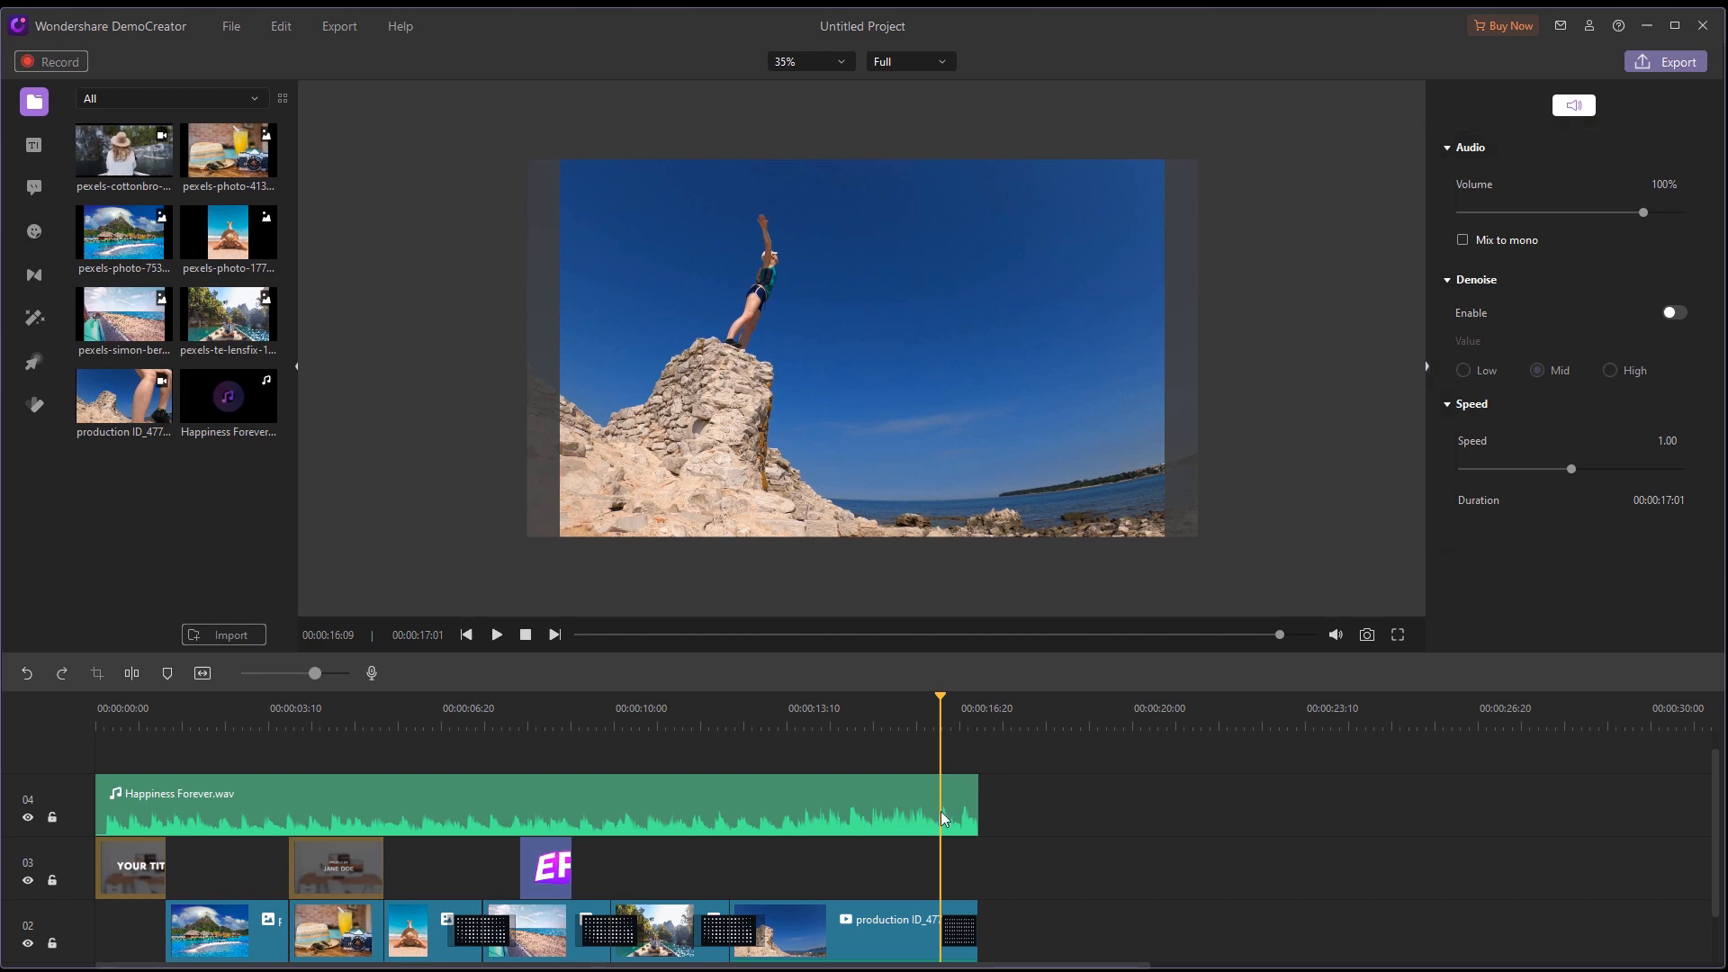
Step: Fade out the music at its end and add a Dissolve transition to the opener title
{"action": "right_click", "coordinate": [939, 815]}
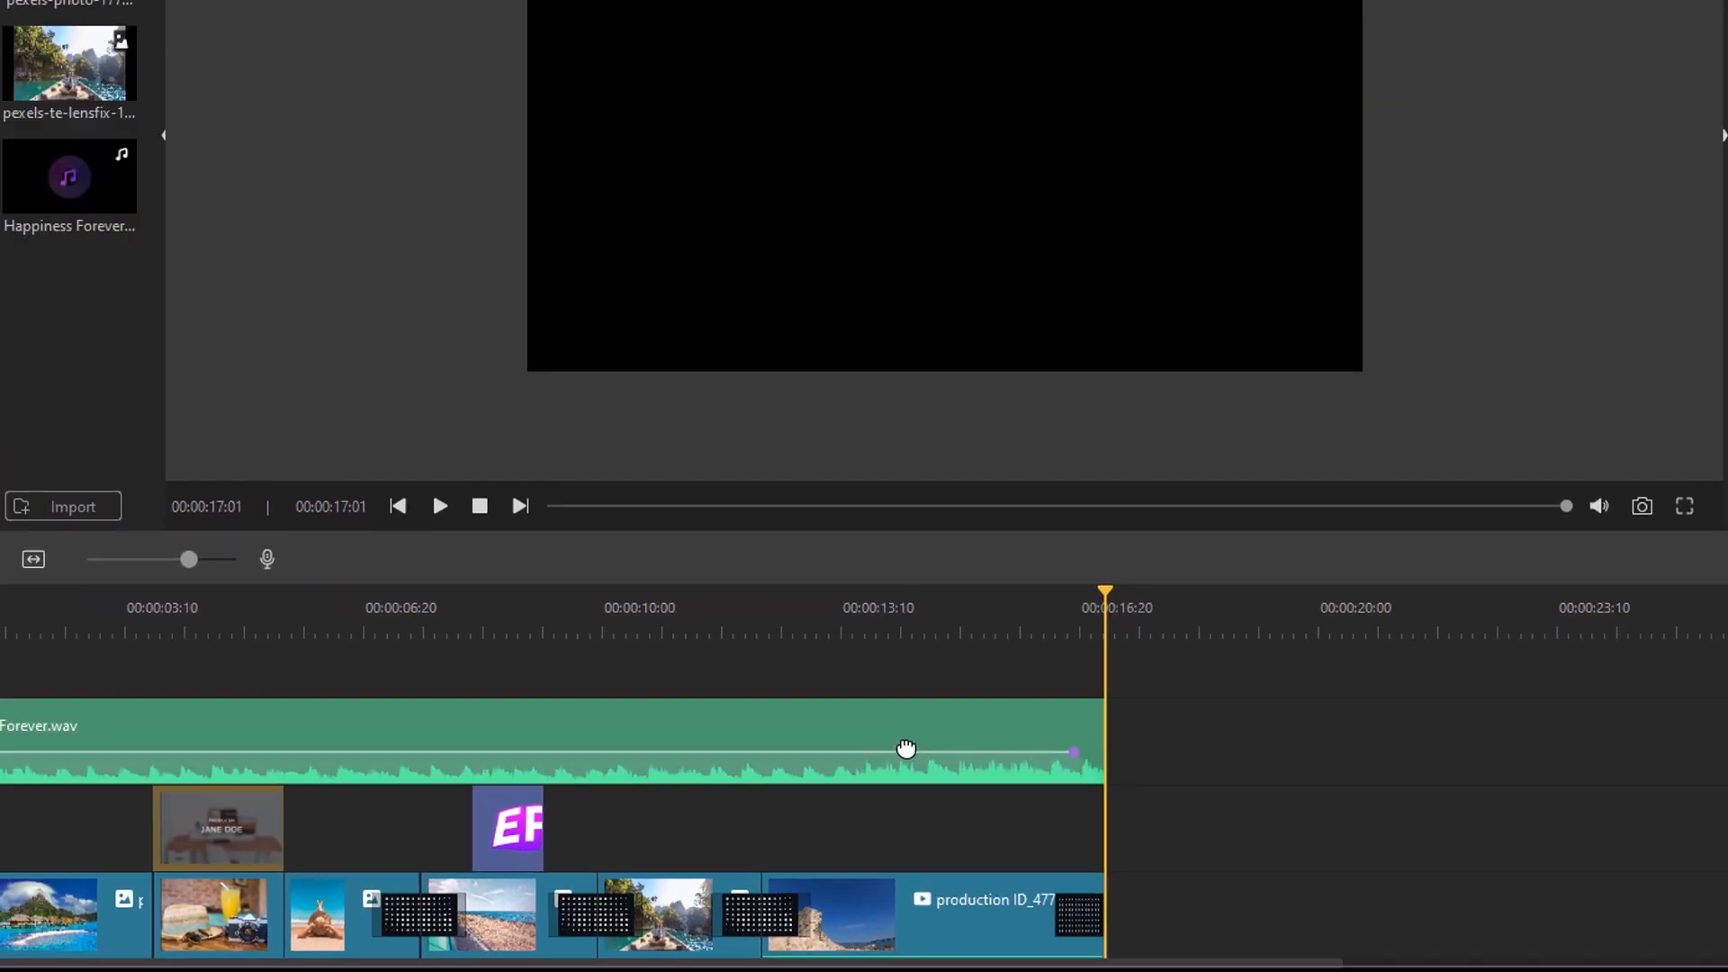
{"action": "mouse_move", "coordinate": [903, 738]}
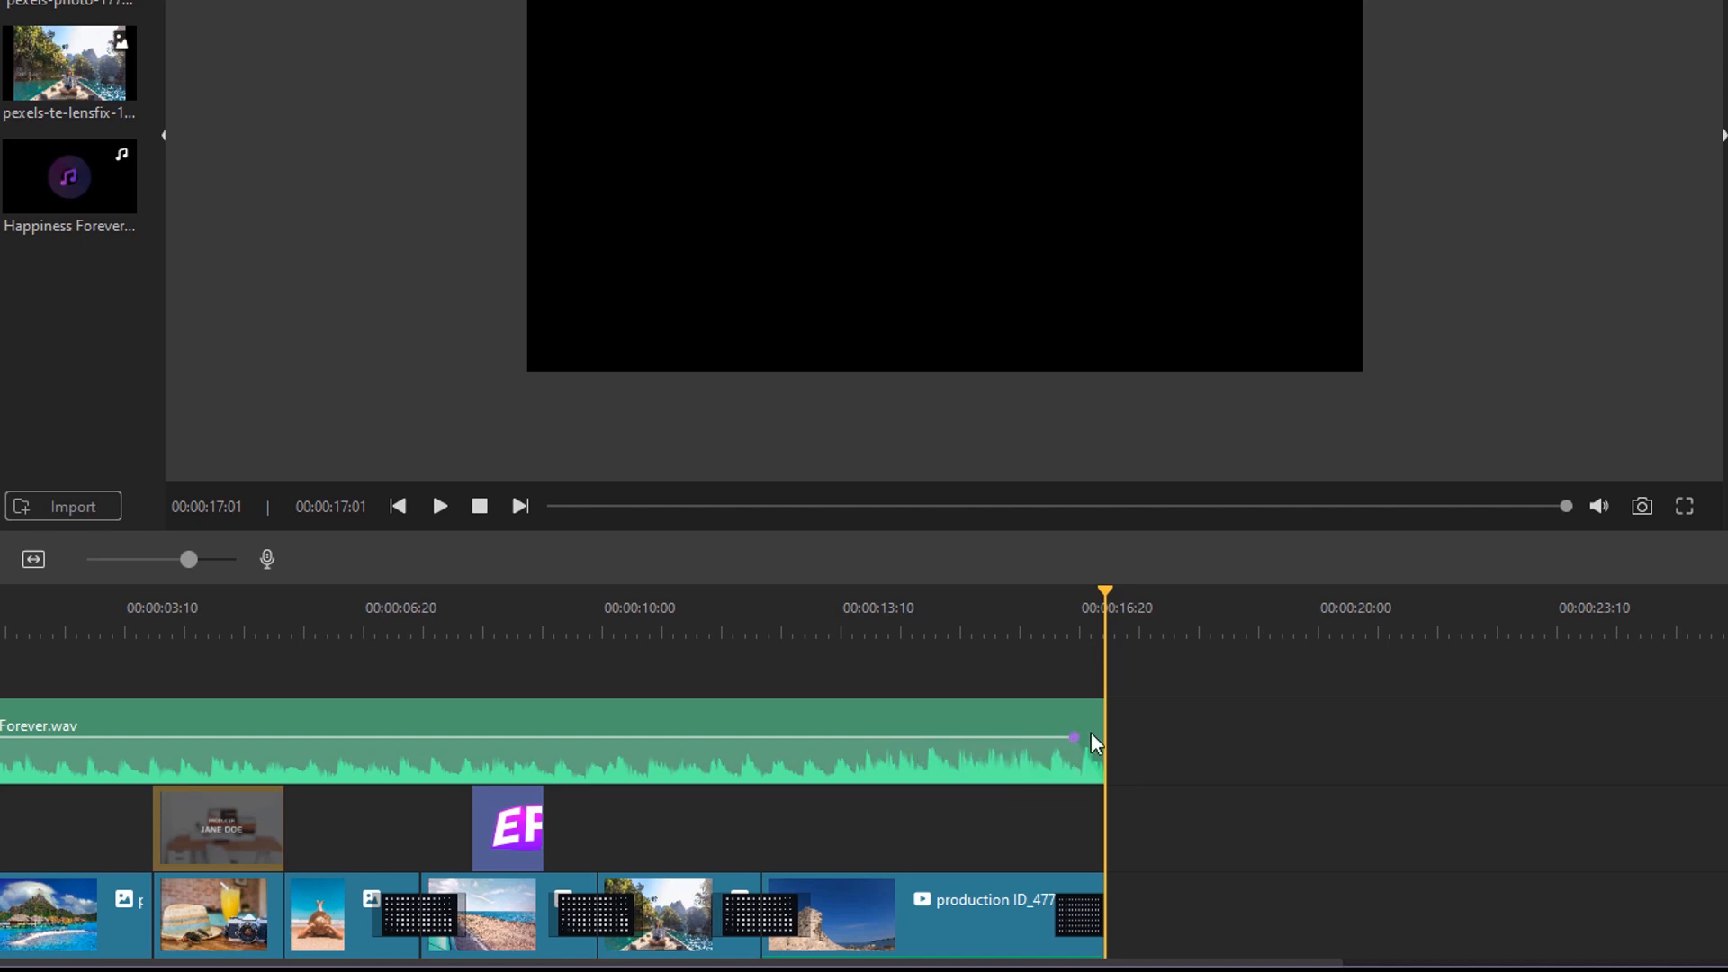
{"action": "left_click_drag", "start_coordinate": [1071, 736], "coordinate": [1022, 736]}
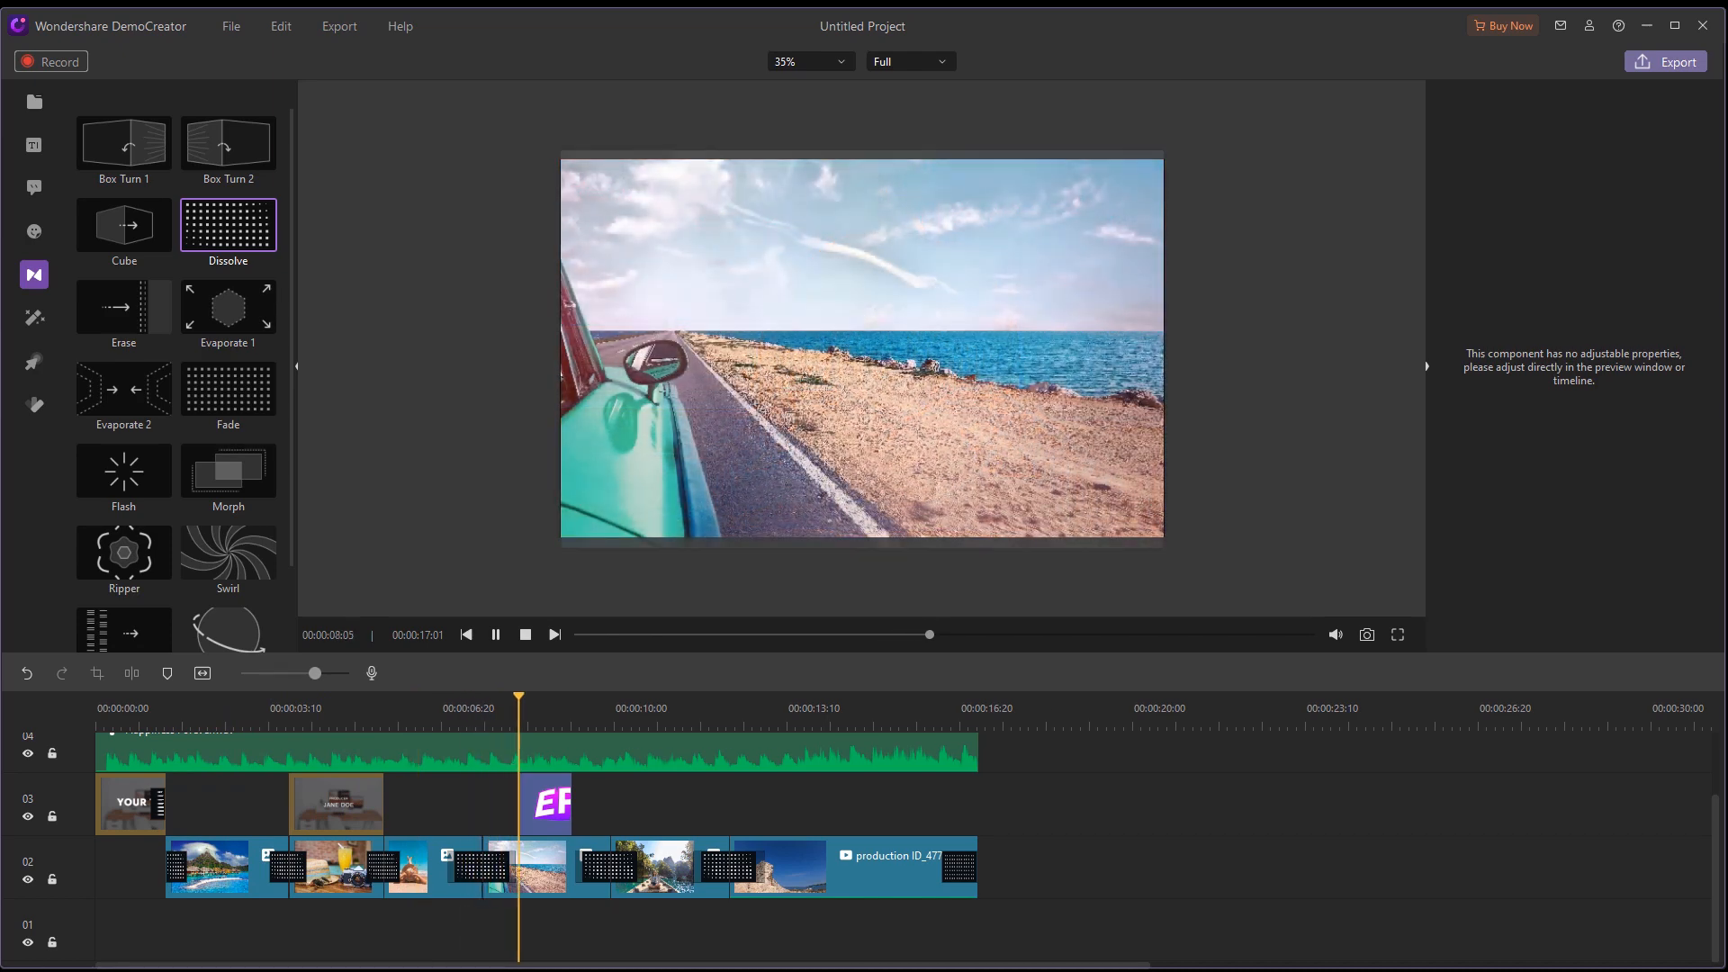
{"action": "left_click_drag", "start_coordinate": [518, 700], "coordinate": [622, 700]}
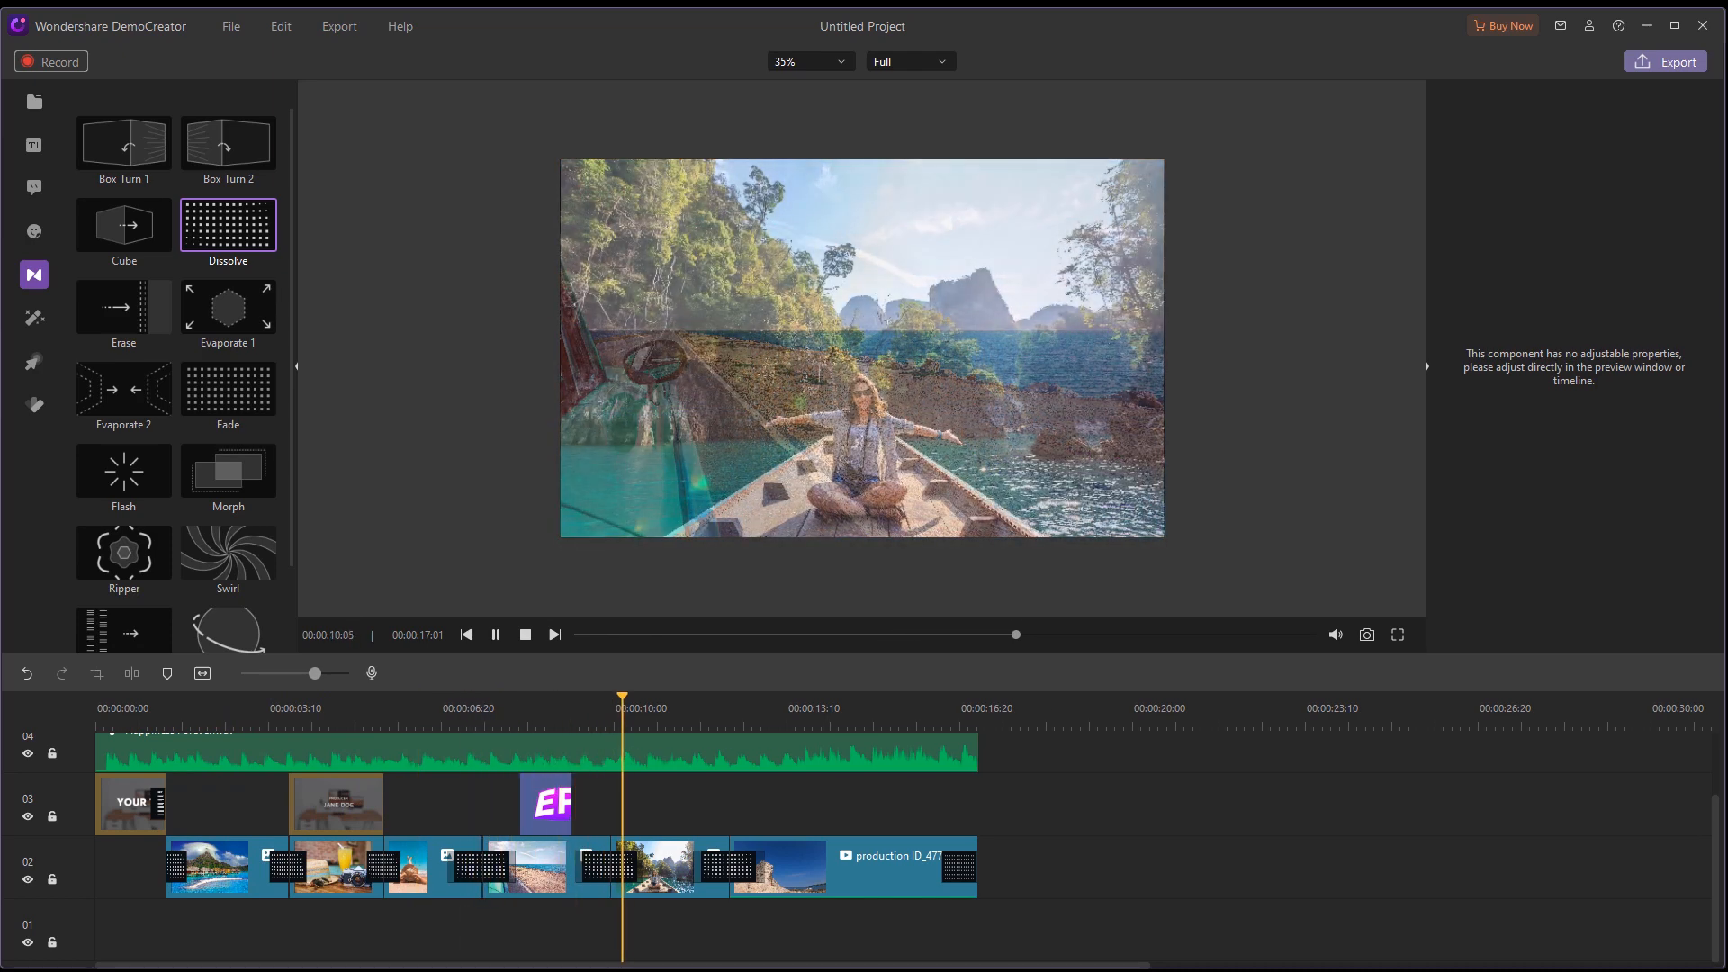